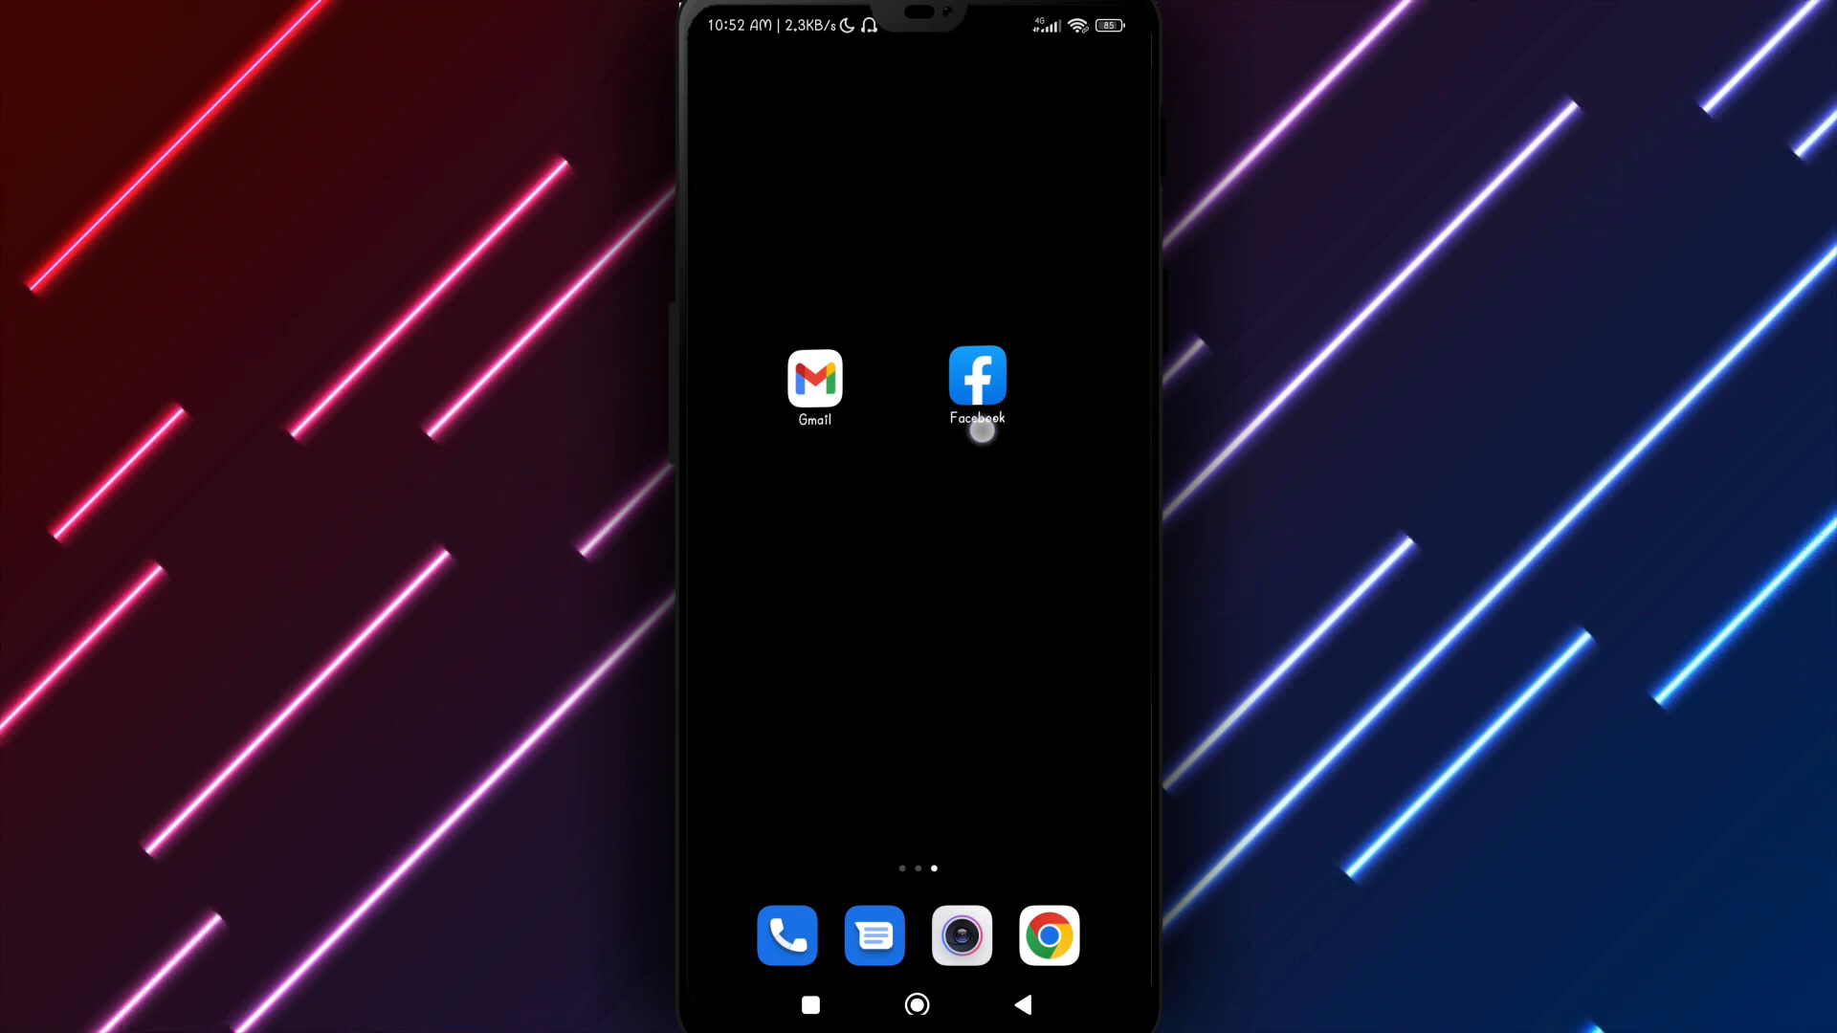
Step: Open Facebook's Reactivation page through Settings & privacy and Access and control, showing 'face techno'
{"action": "left_click", "coordinate": [975, 379]}
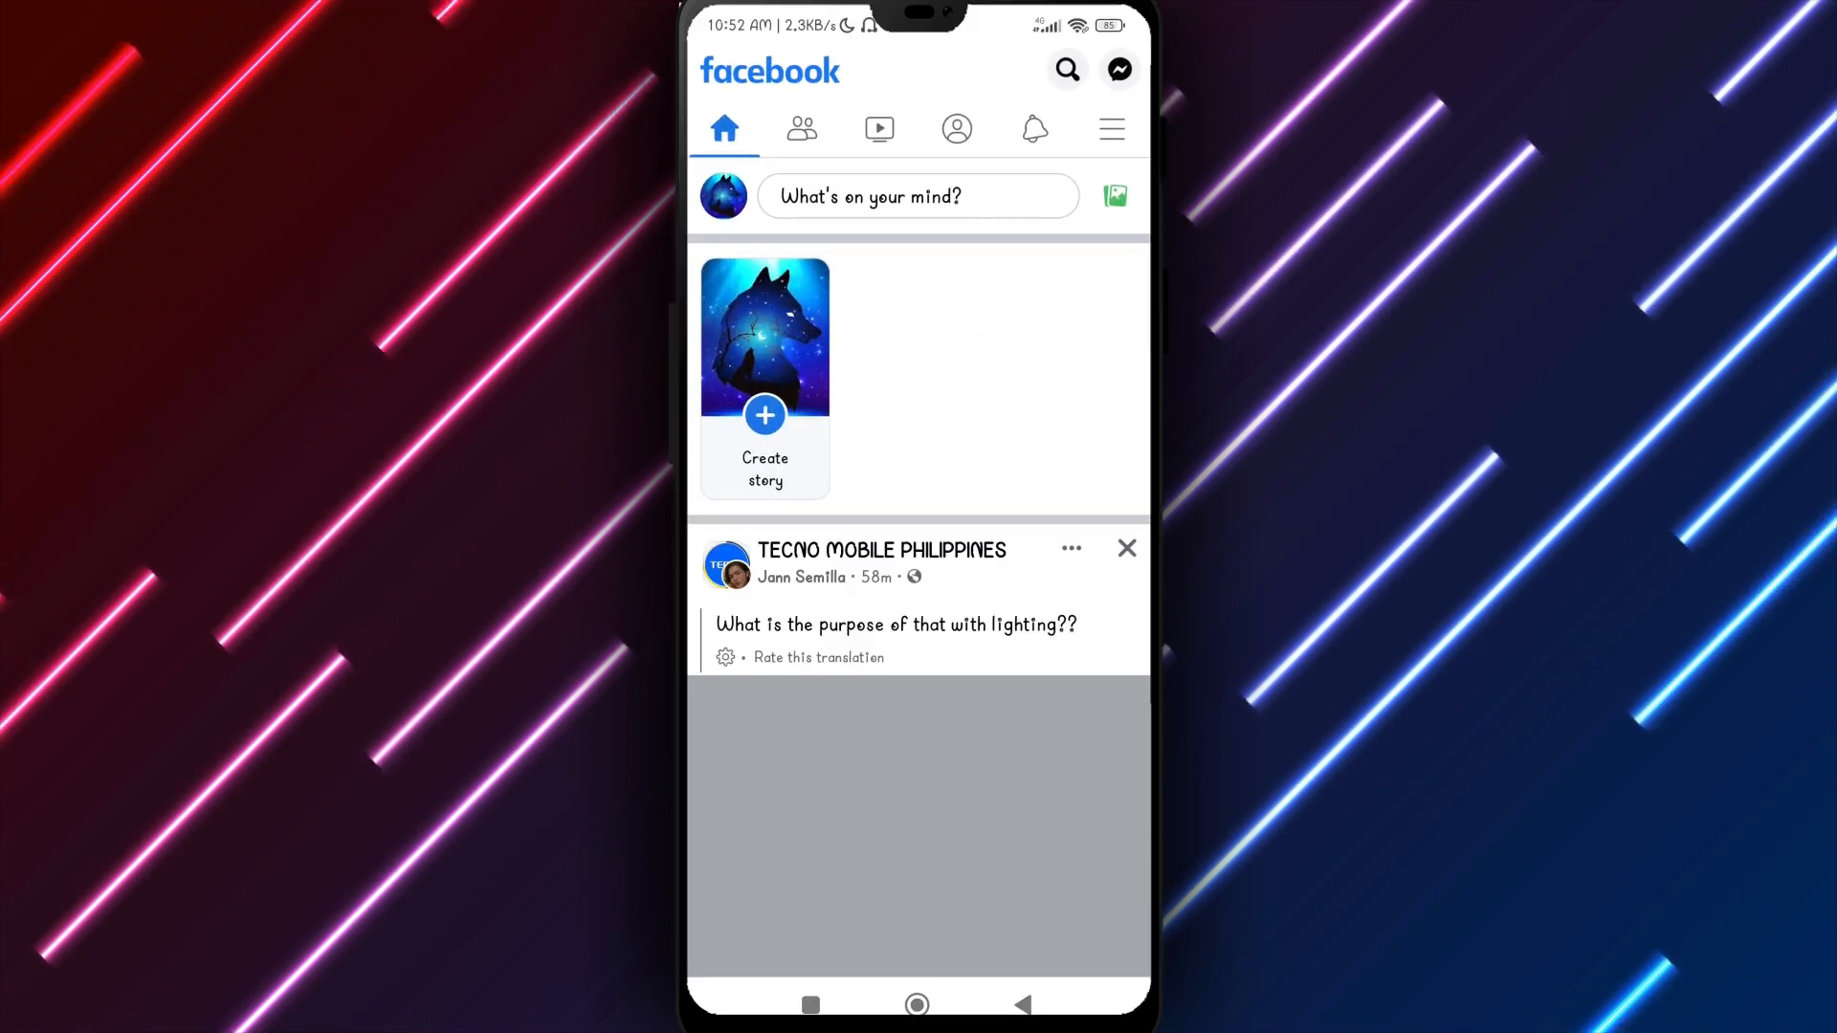
{"action": "left_click", "coordinate": [1109, 129]}
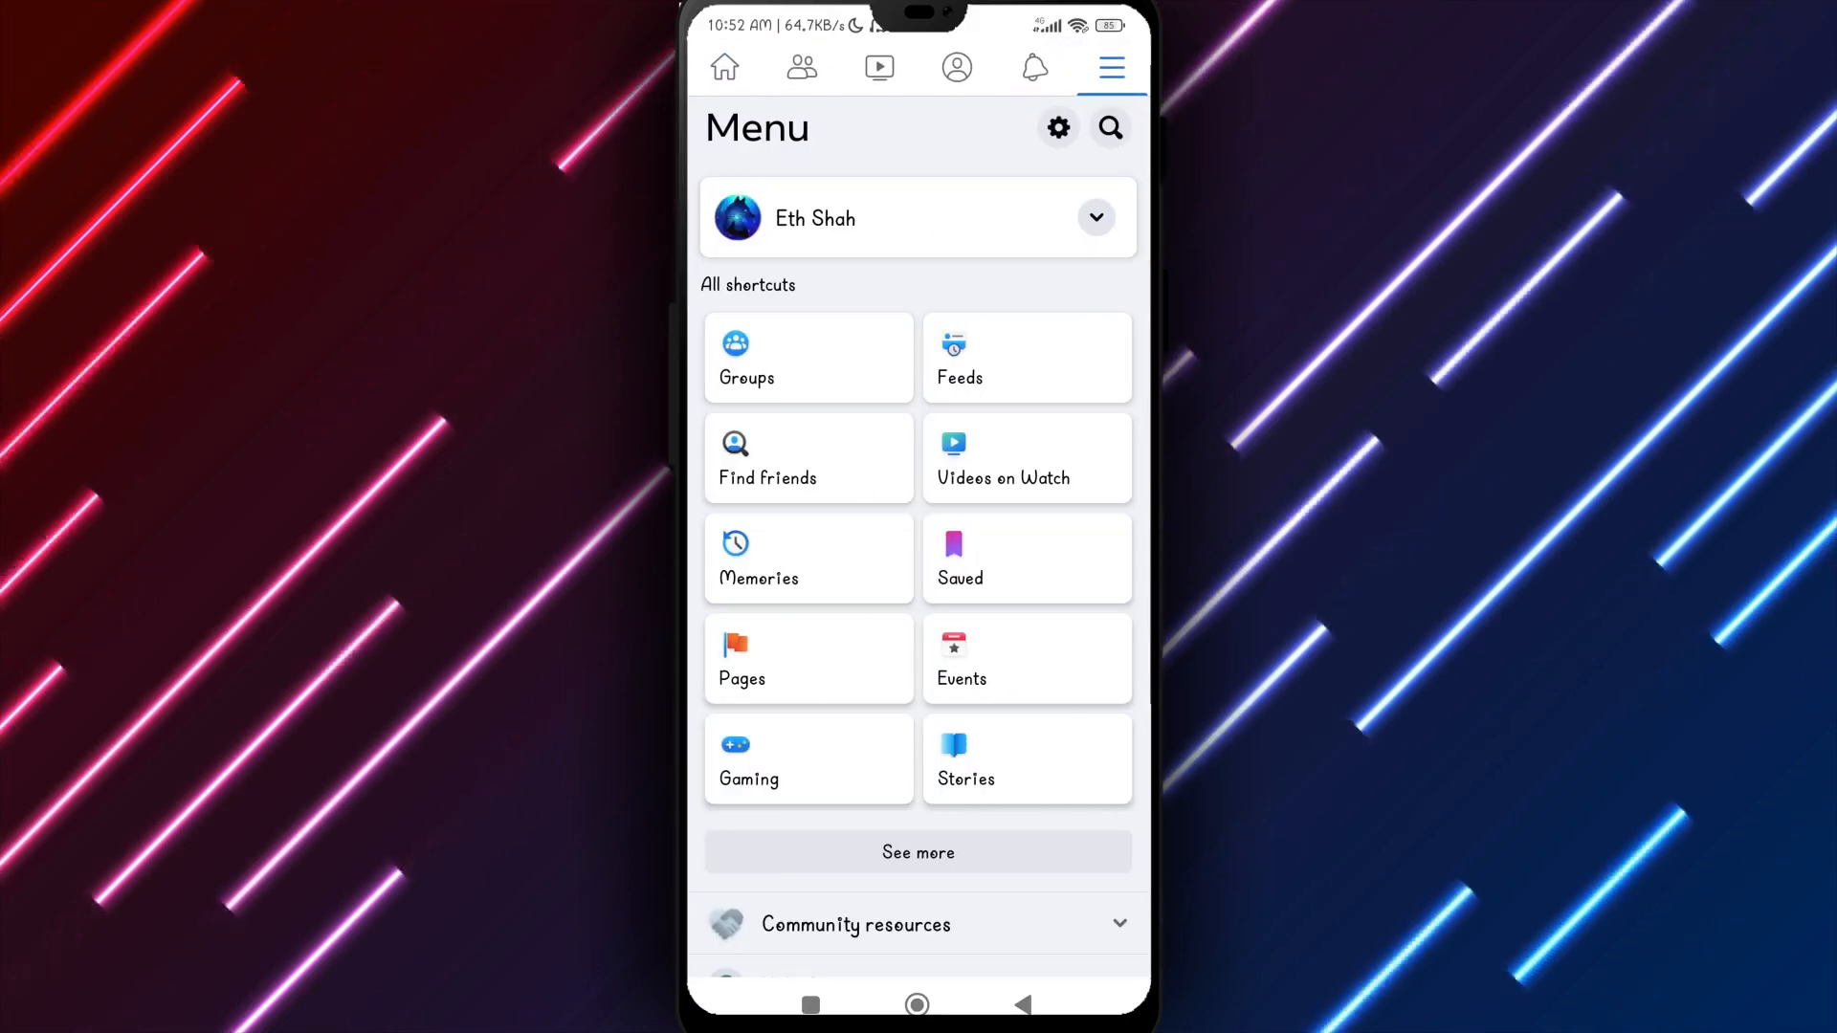
{"action": "scroll", "scroll_direction": "down", "scroll_amount": 3}
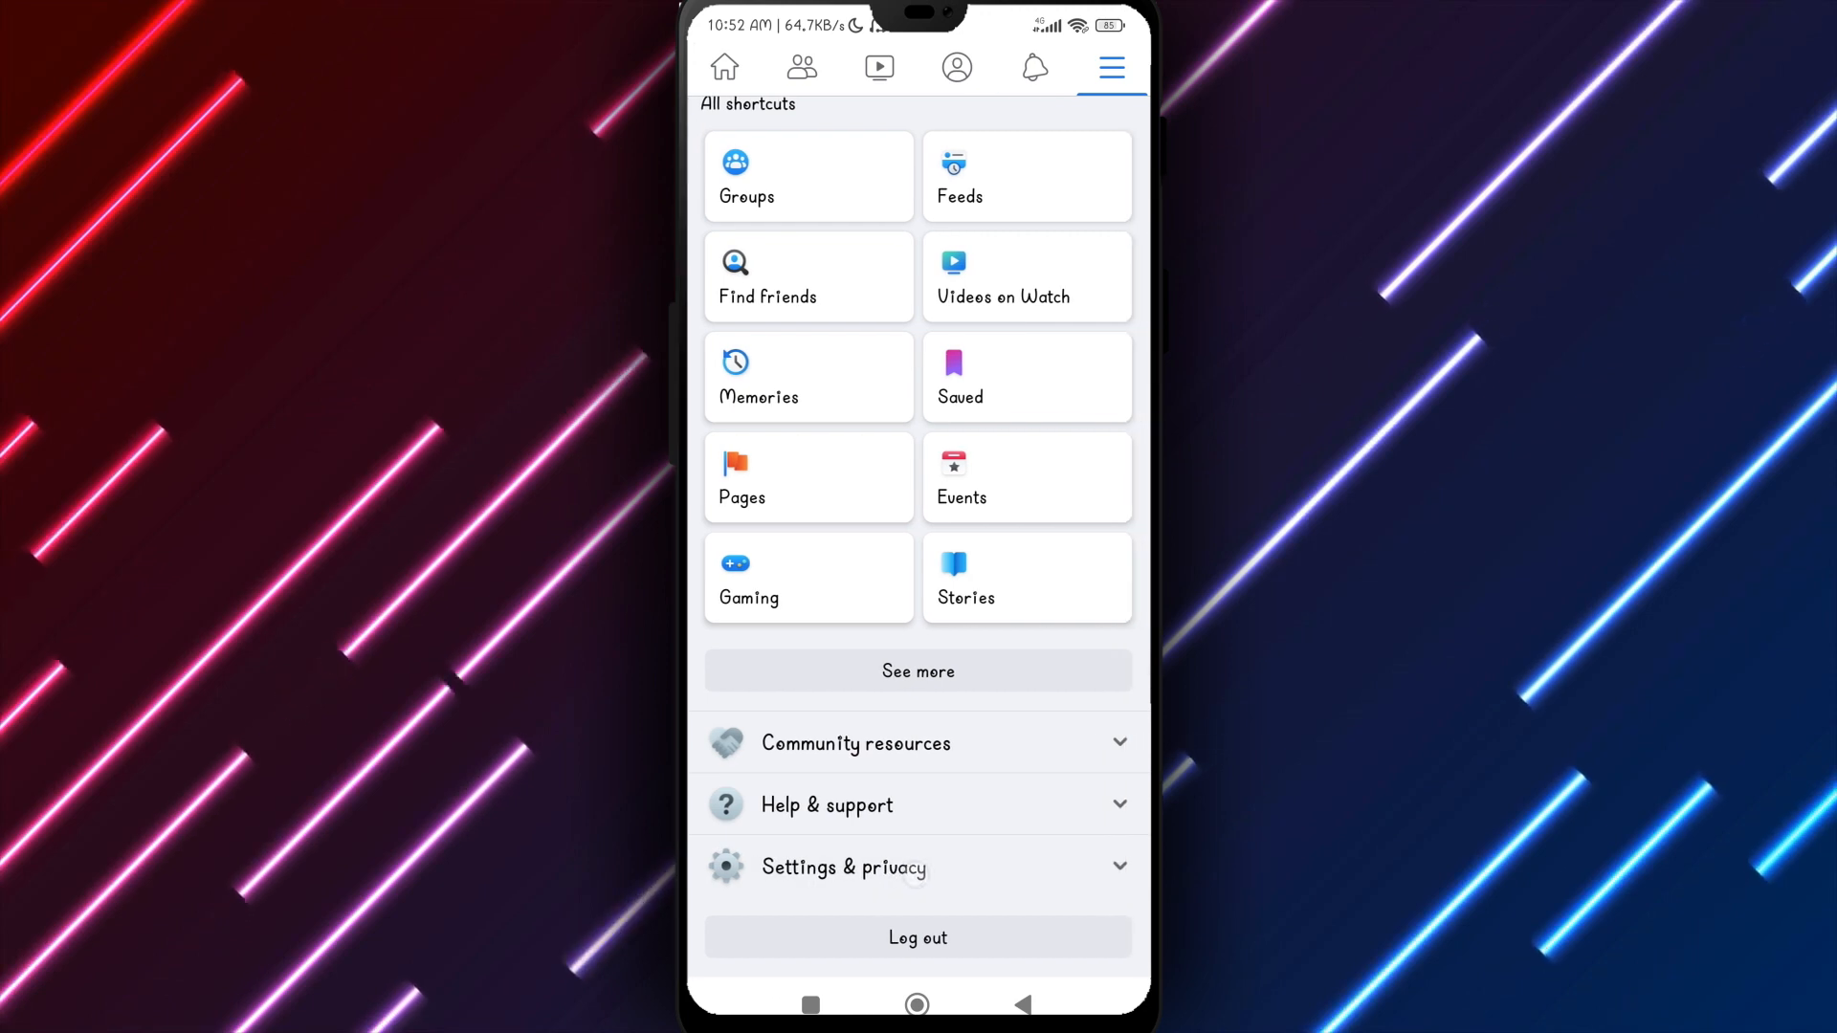
{"action": "left_click", "coordinate": [842, 866]}
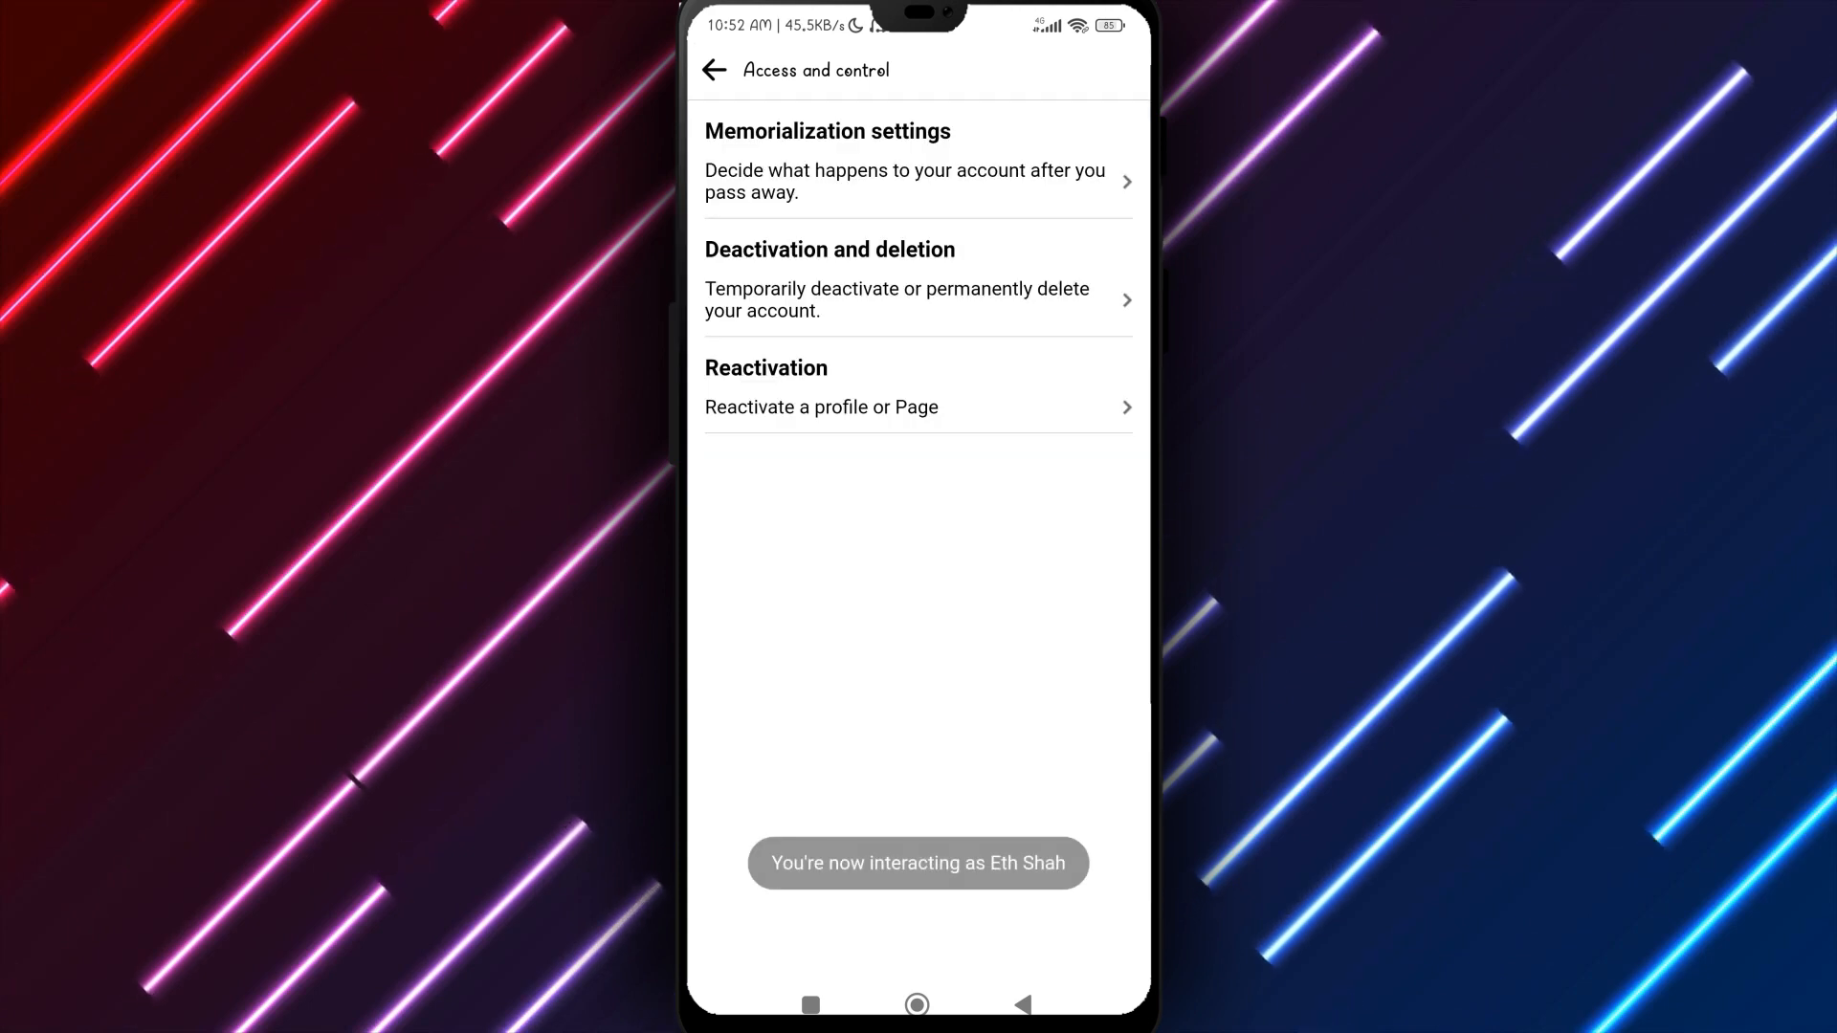
{"action": "left_click", "coordinate": [820, 406]}
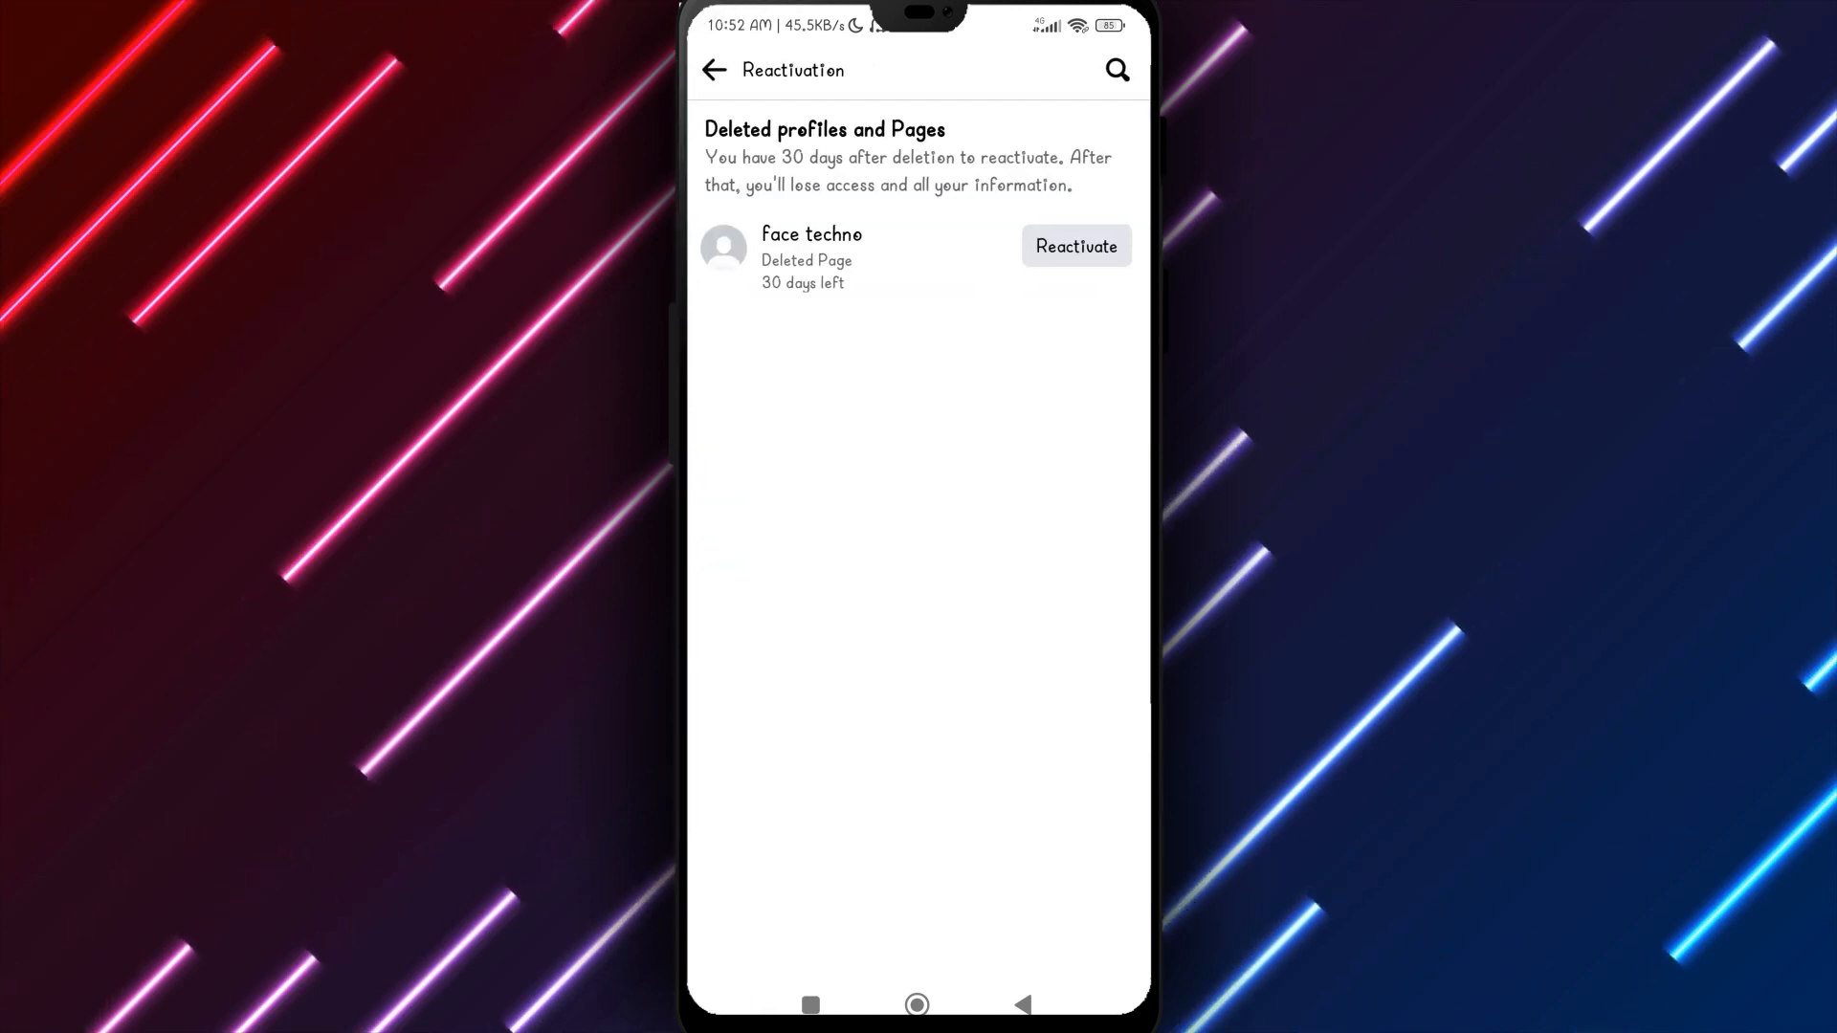
{"action": "left_click", "coordinate": [1075, 246]}
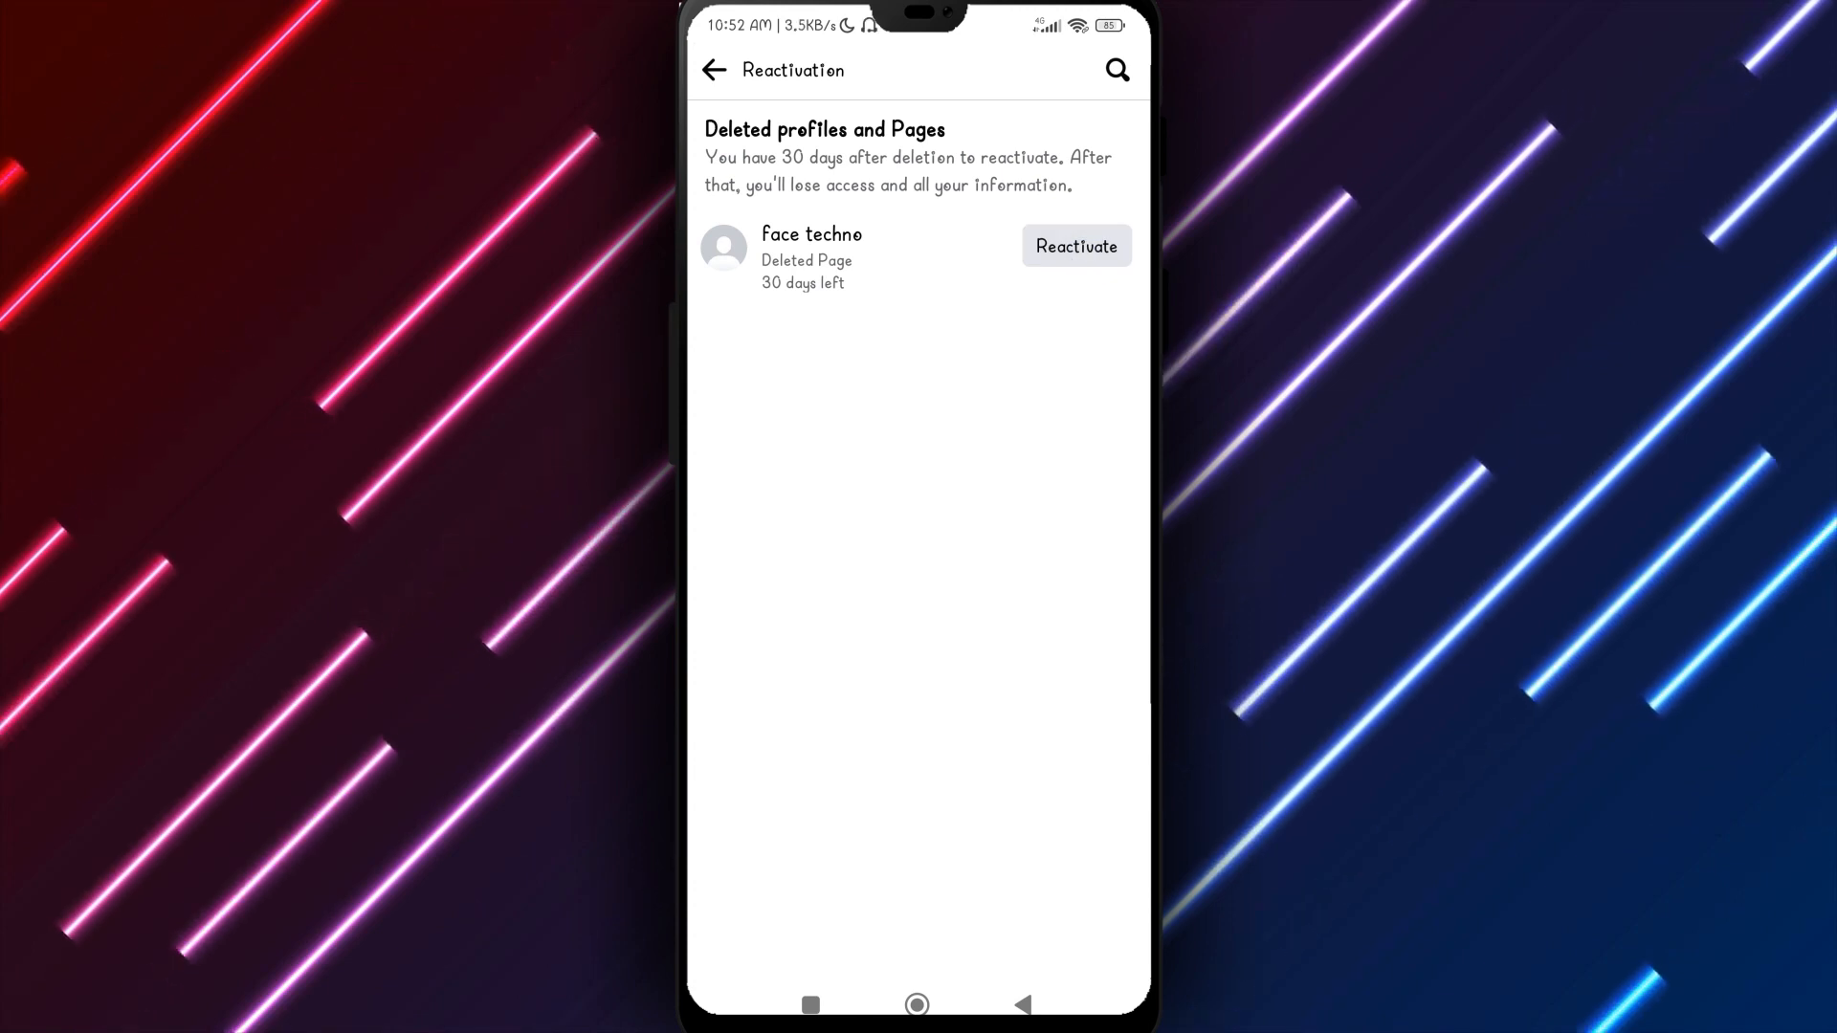
Step: Browse the Groups topics on m.facebook.com/help, then return to the home screen
{"action": "left_click", "coordinate": [714, 69]}
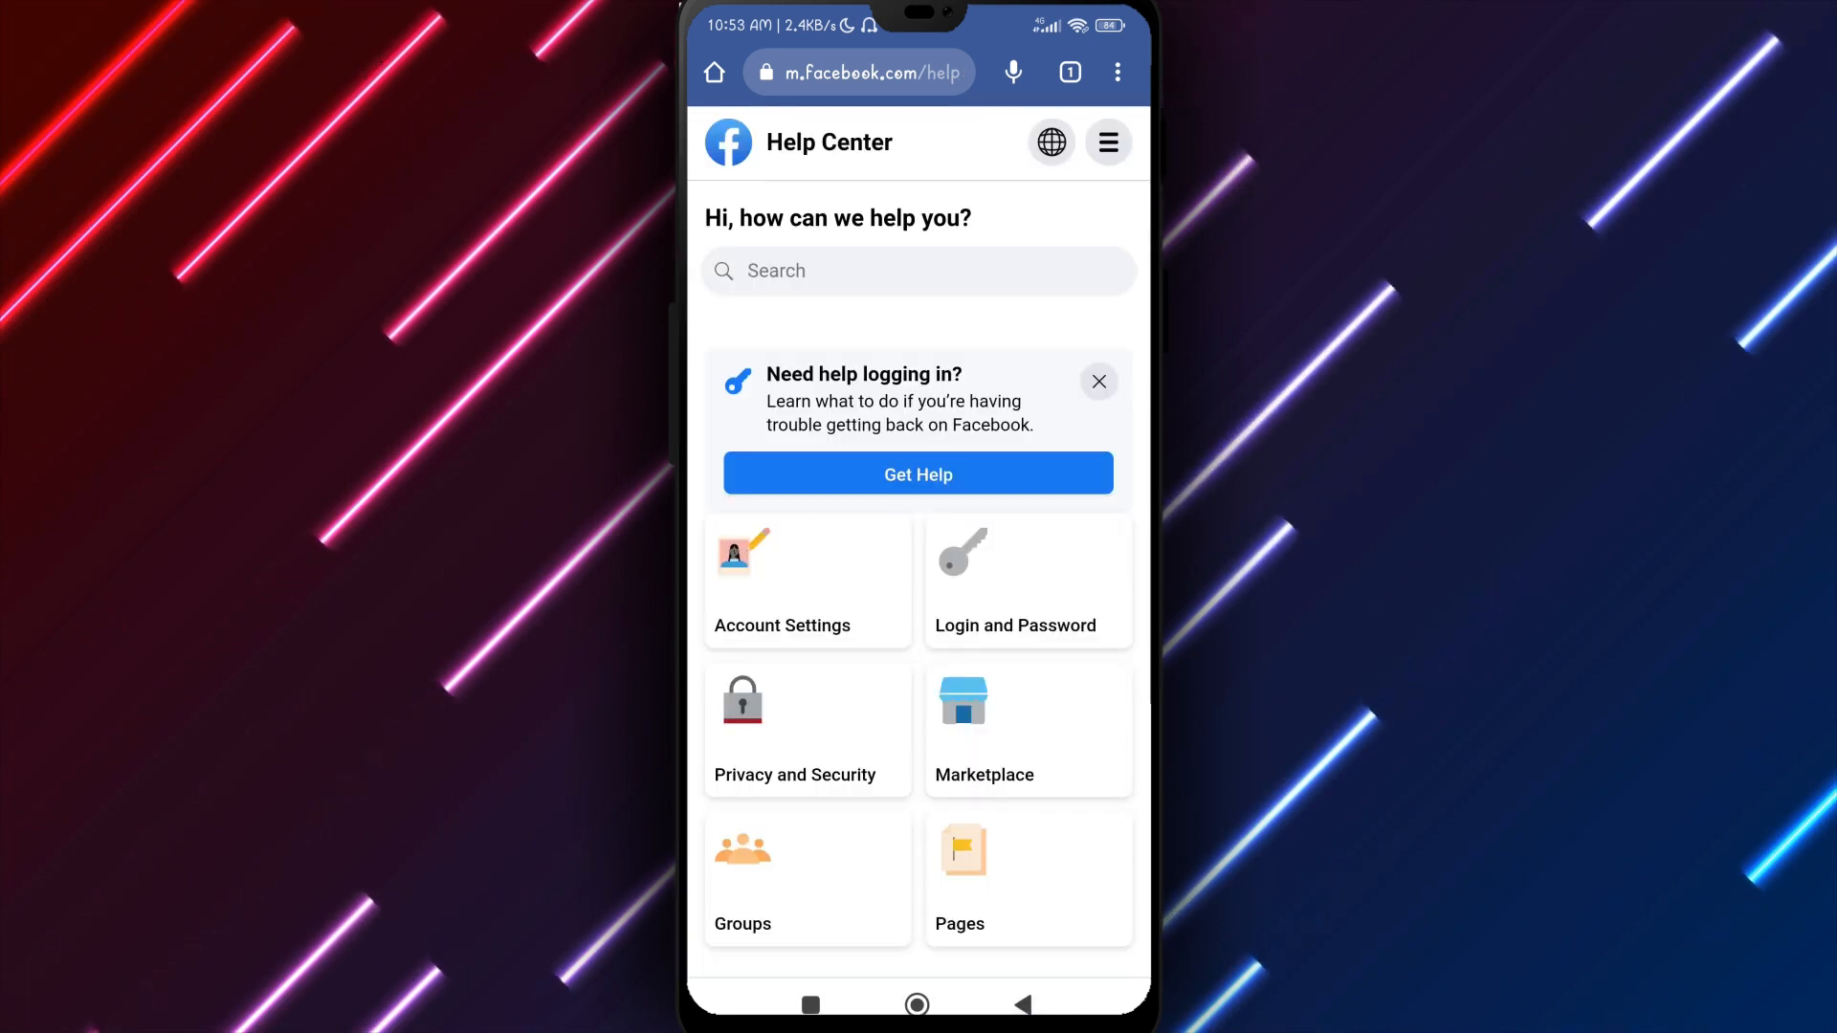
{"action": "scroll", "scroll_direction": "down", "scroll_amount": 3}
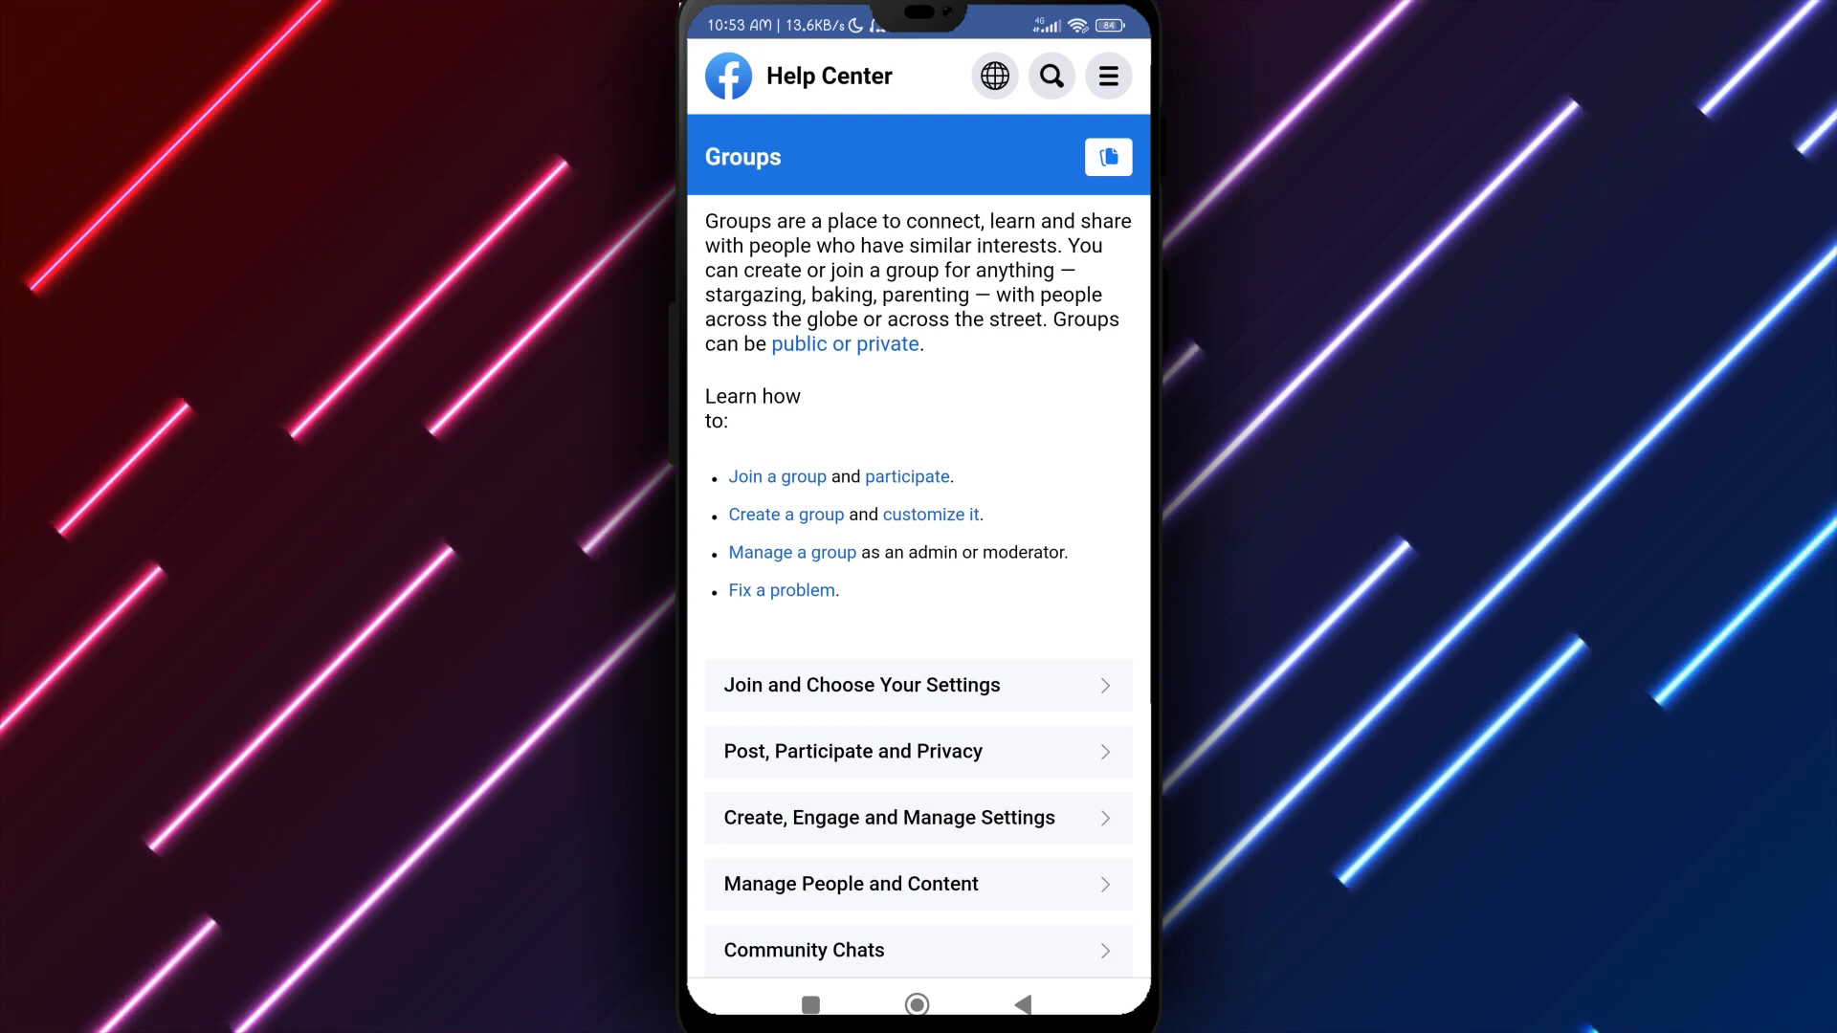
{"action": "scroll", "scroll_direction": "down", "scroll_amount": 3}
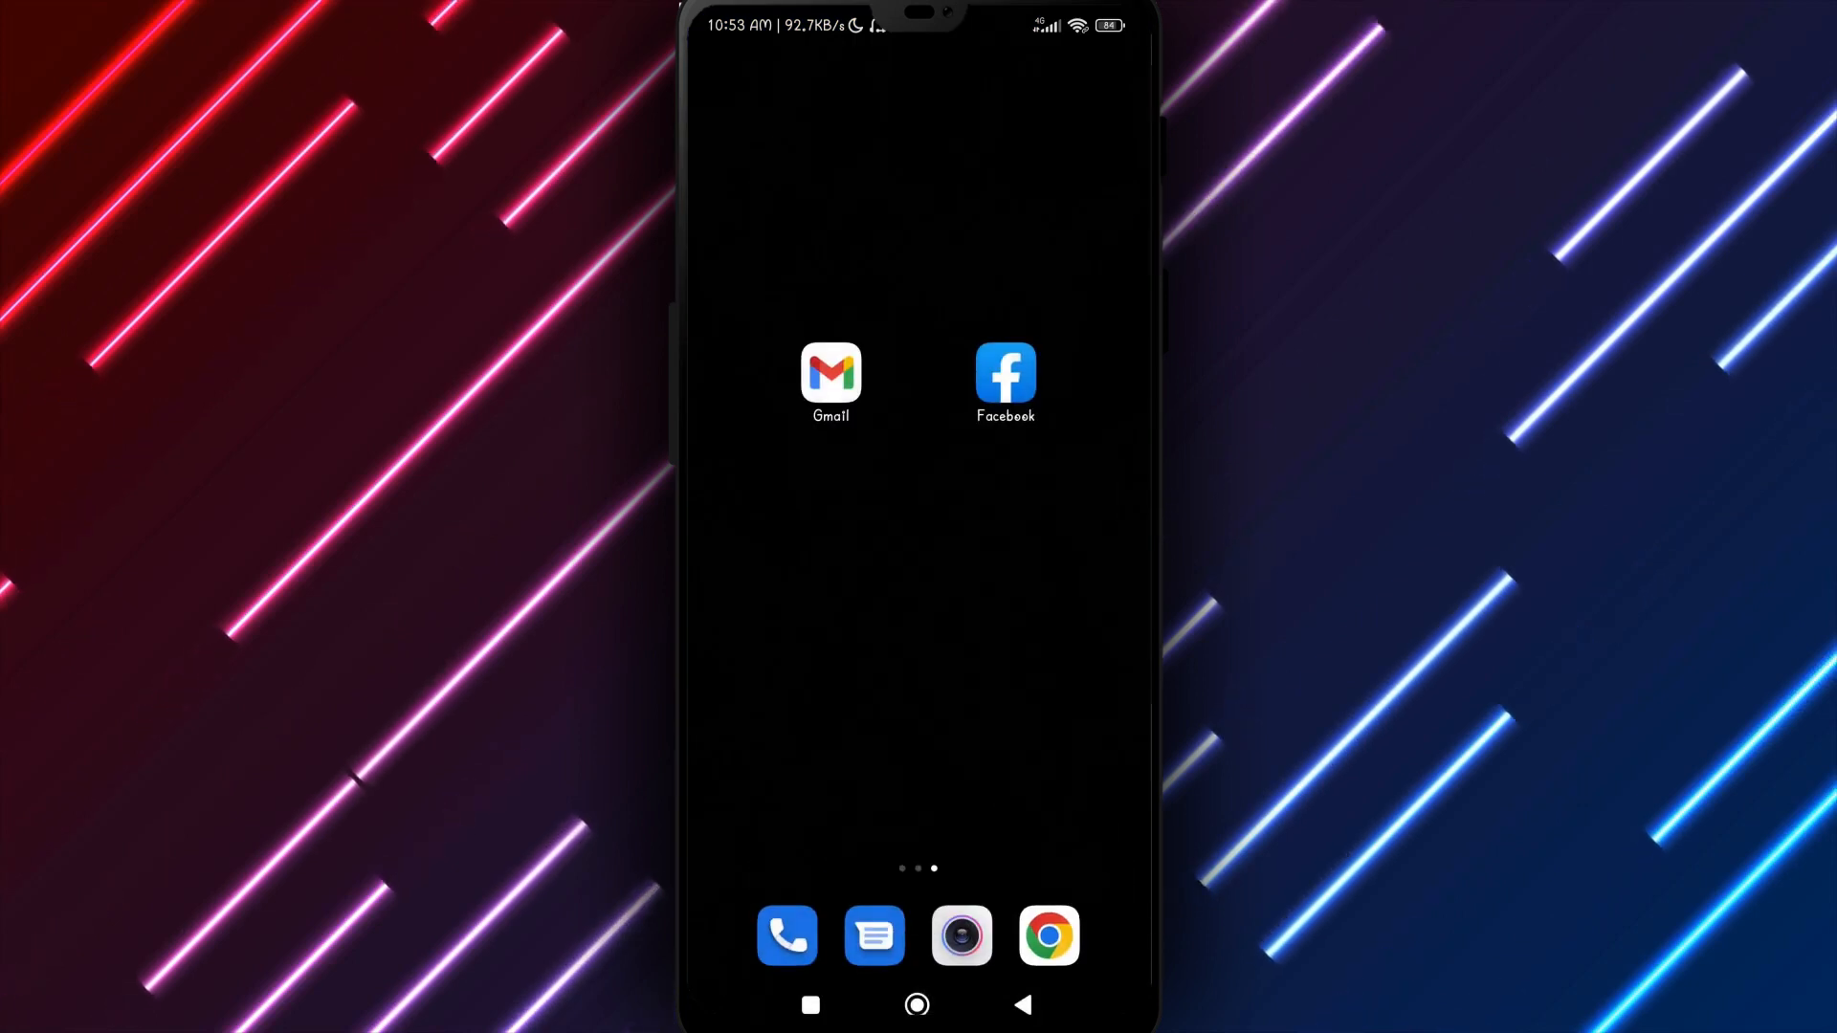
Step: Read Facebook's scheduled-deletion email in Gmail, then go back to the home screen
{"action": "left_click", "coordinate": [831, 372]}
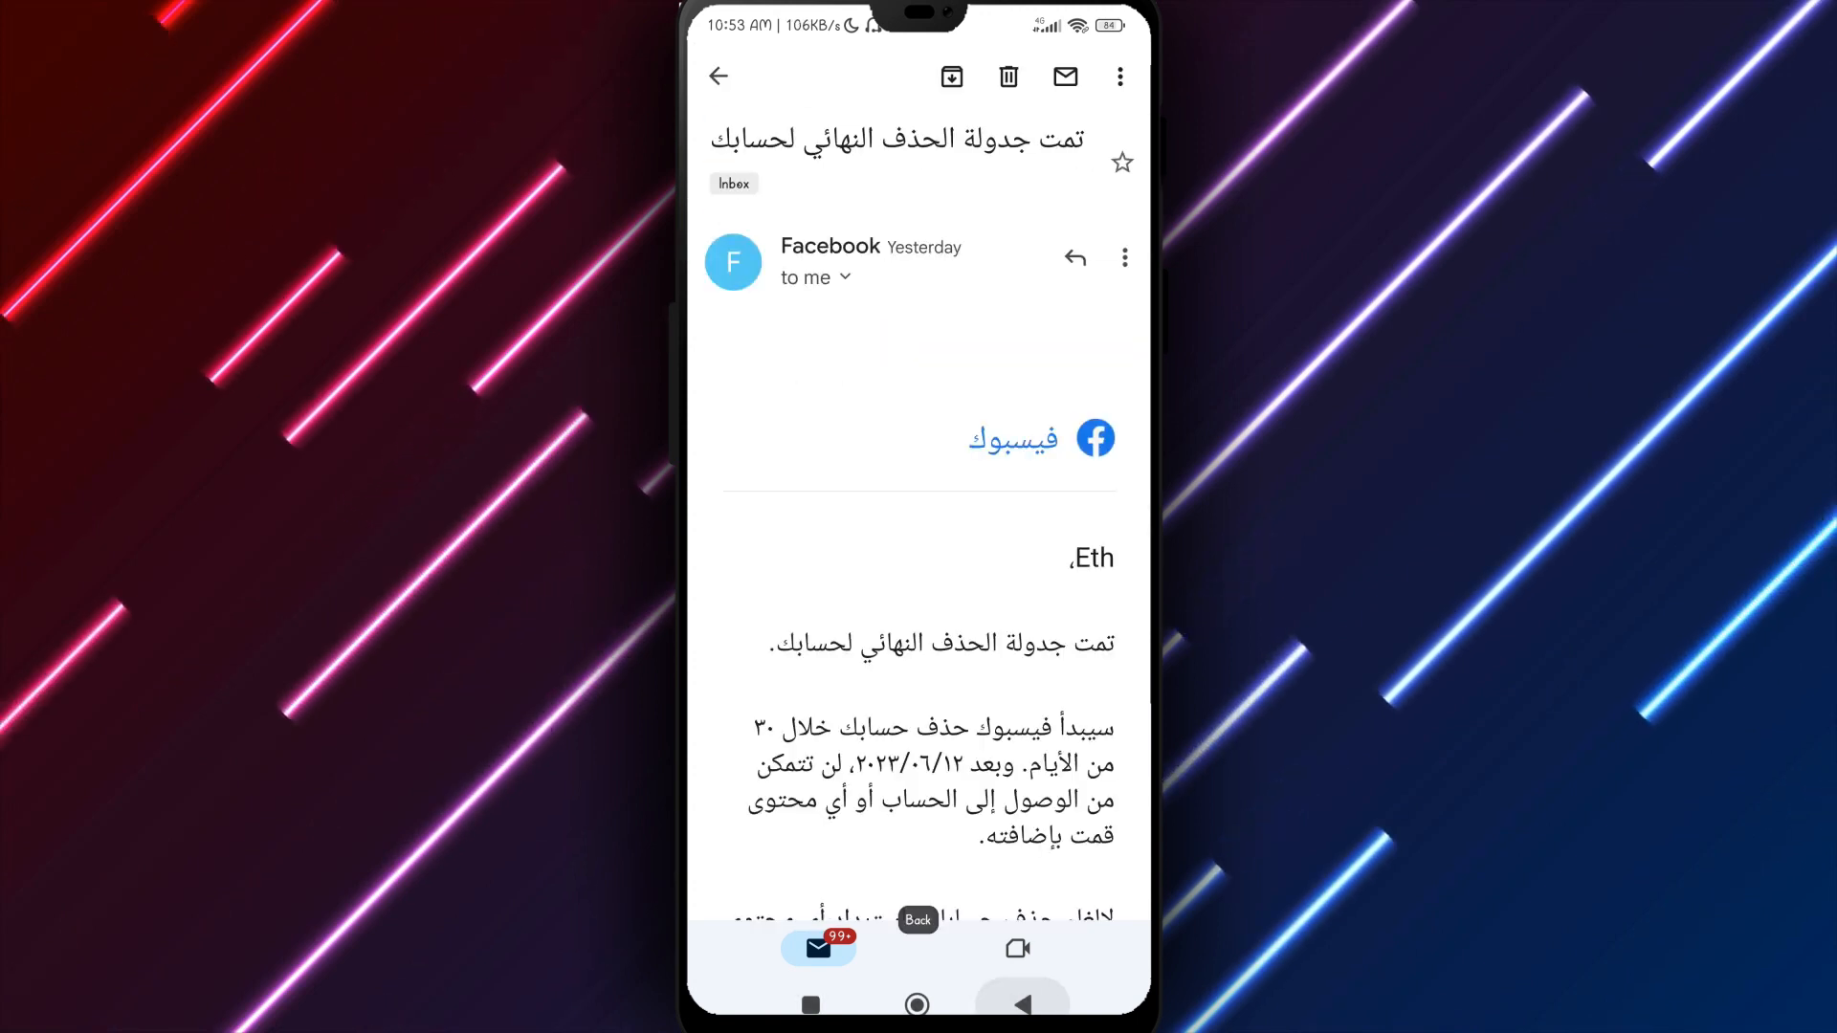
{"action": "left_click", "coordinate": [718, 76]}
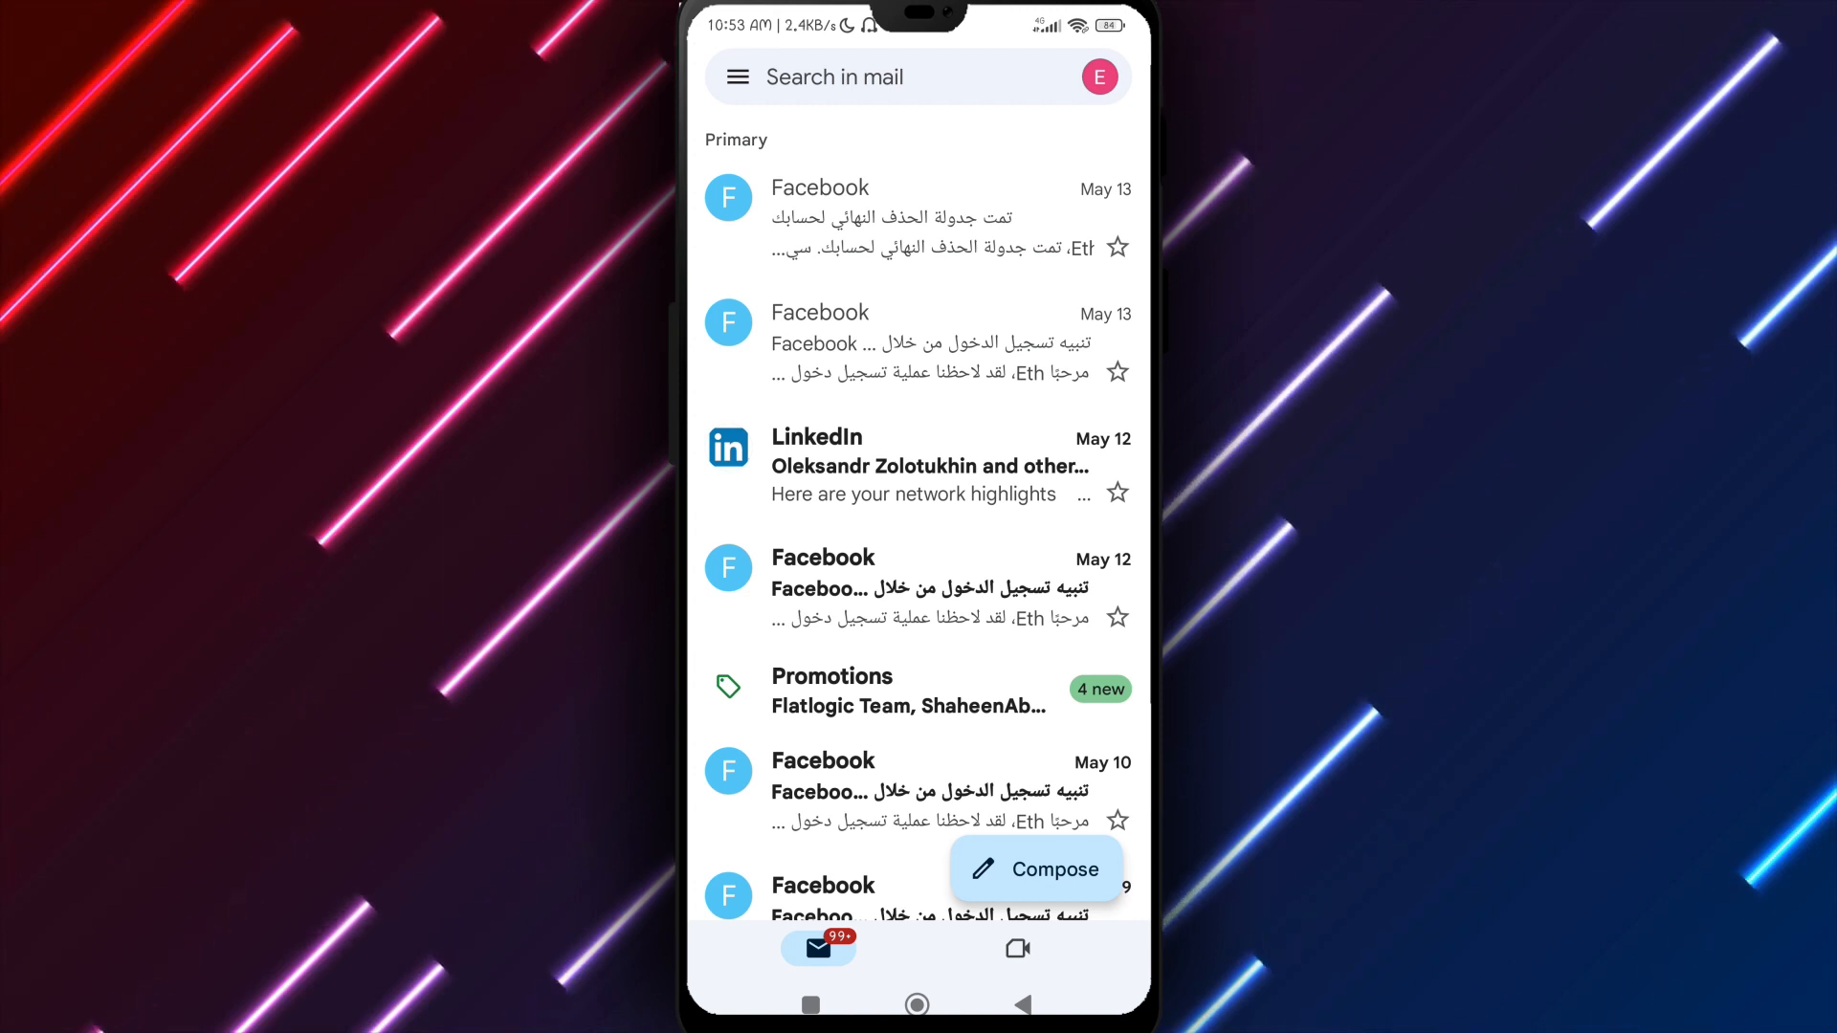
{"action": "left_click", "coordinate": [918, 1004]}
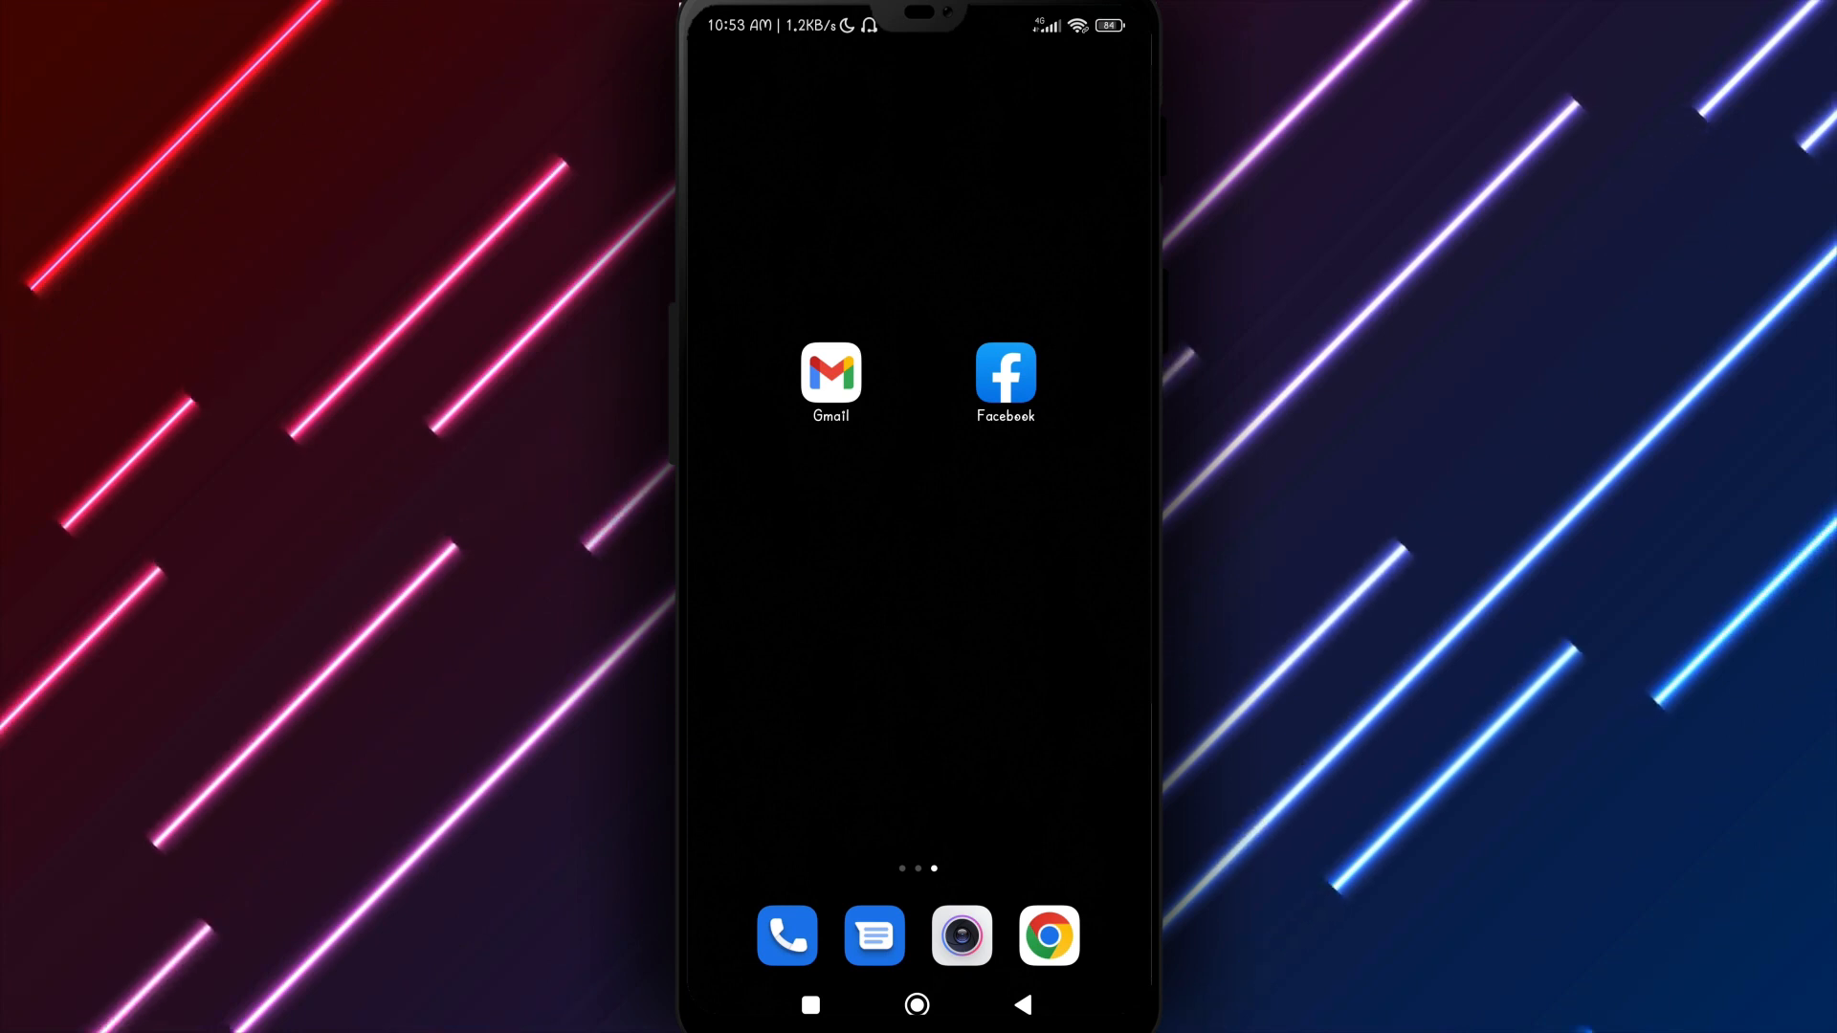
Step: Expand 'Recover Your Account if You Think…Hacked' on Fix a Problem and read the answer
{"action": "left_click", "coordinate": [1003, 369]}
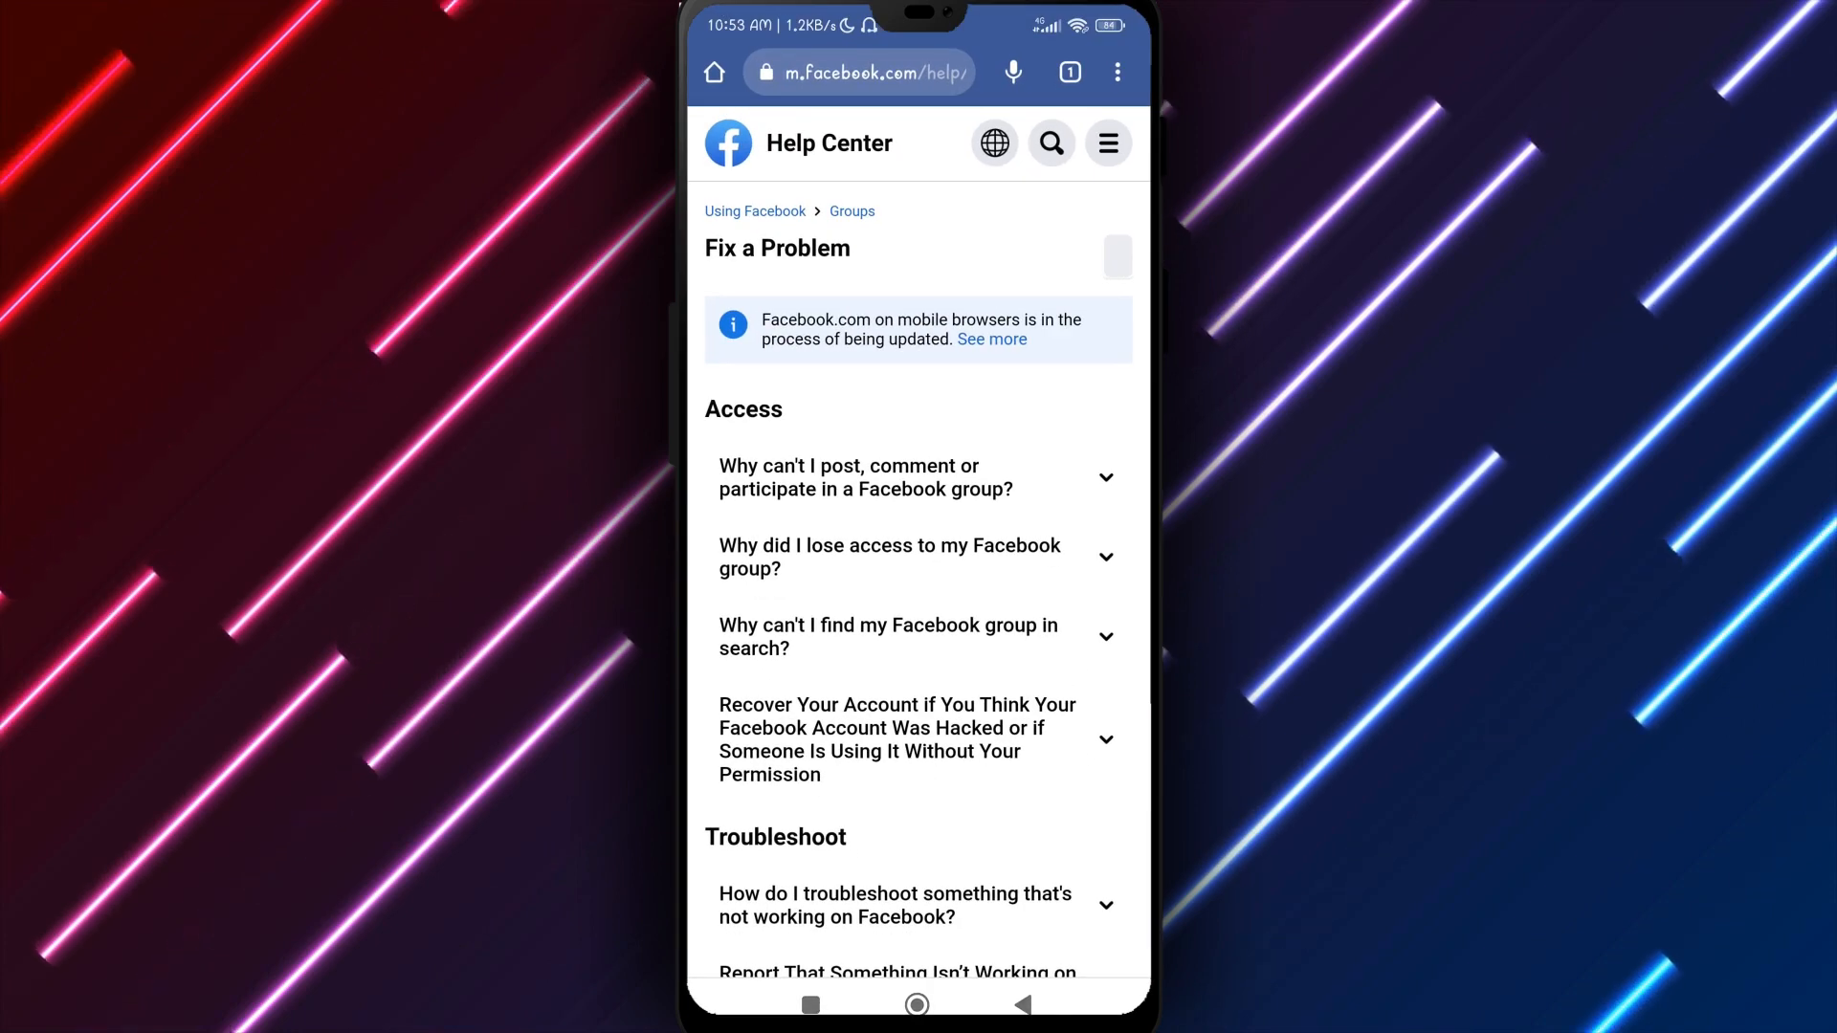
{"action": "scroll", "scroll_direction": "down", "scroll_amount": 3}
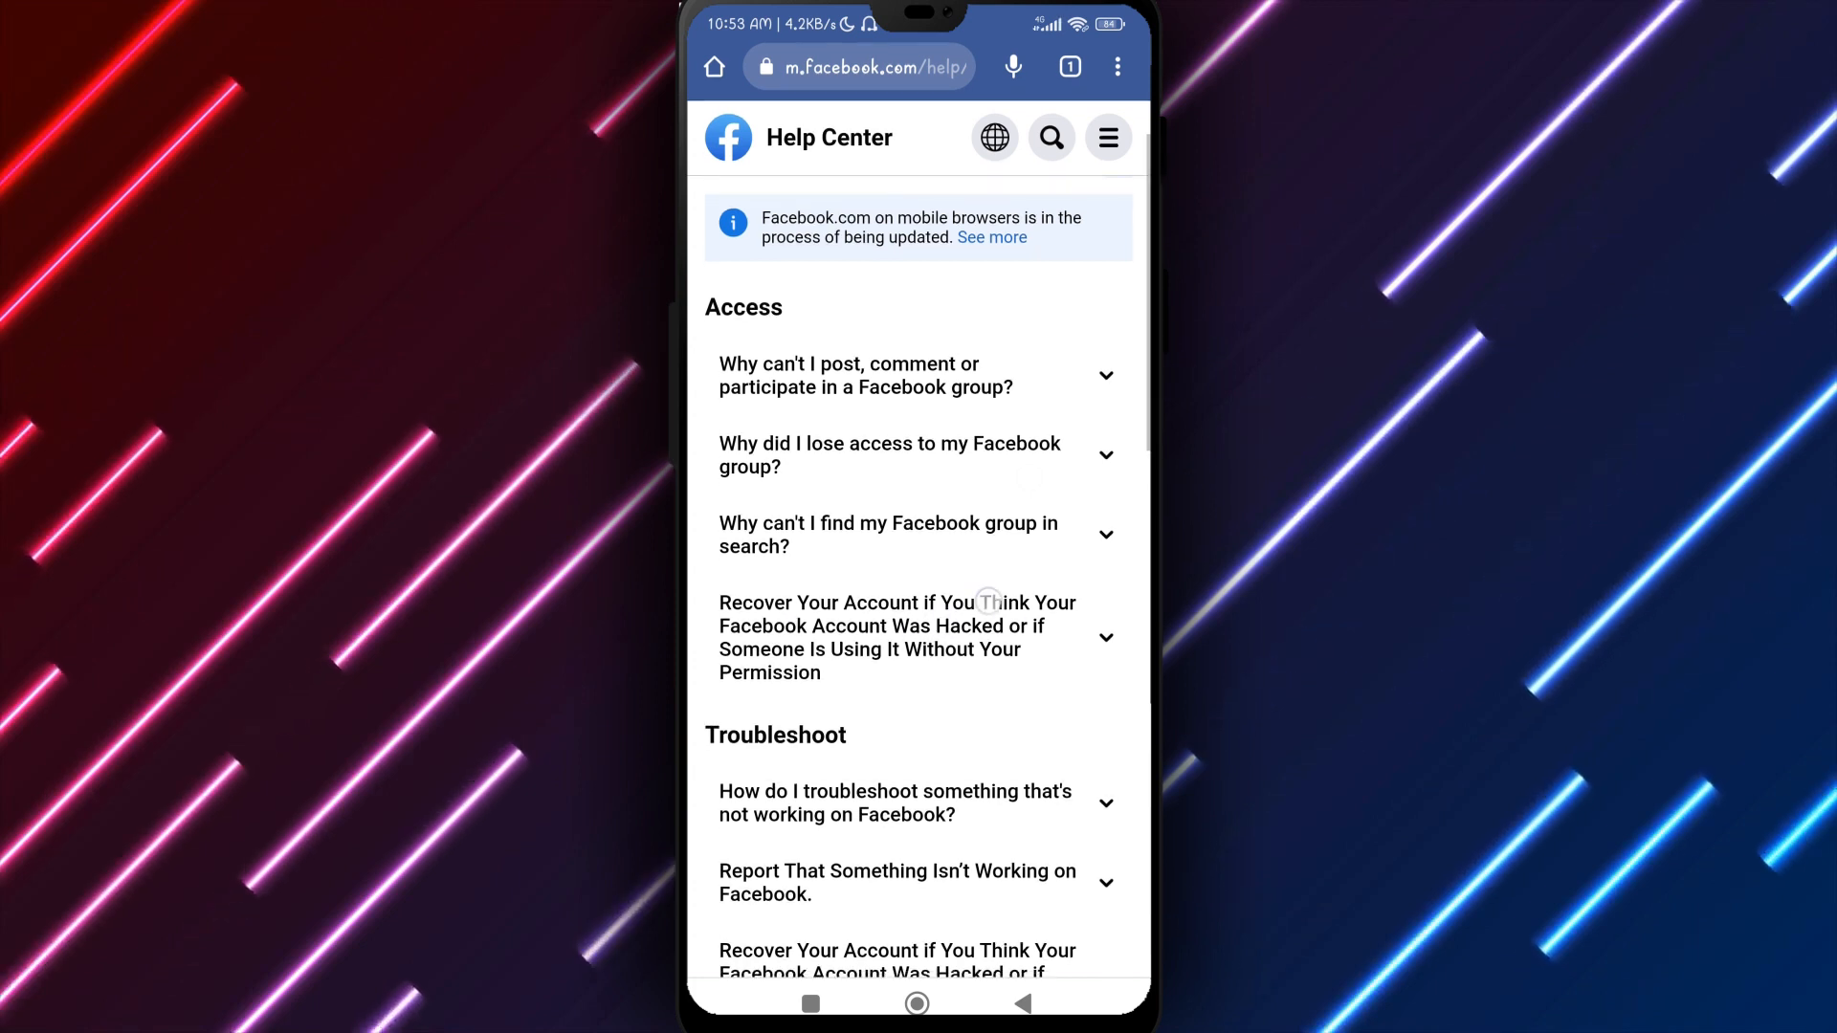
{"action": "left_click", "coordinate": [918, 638]}
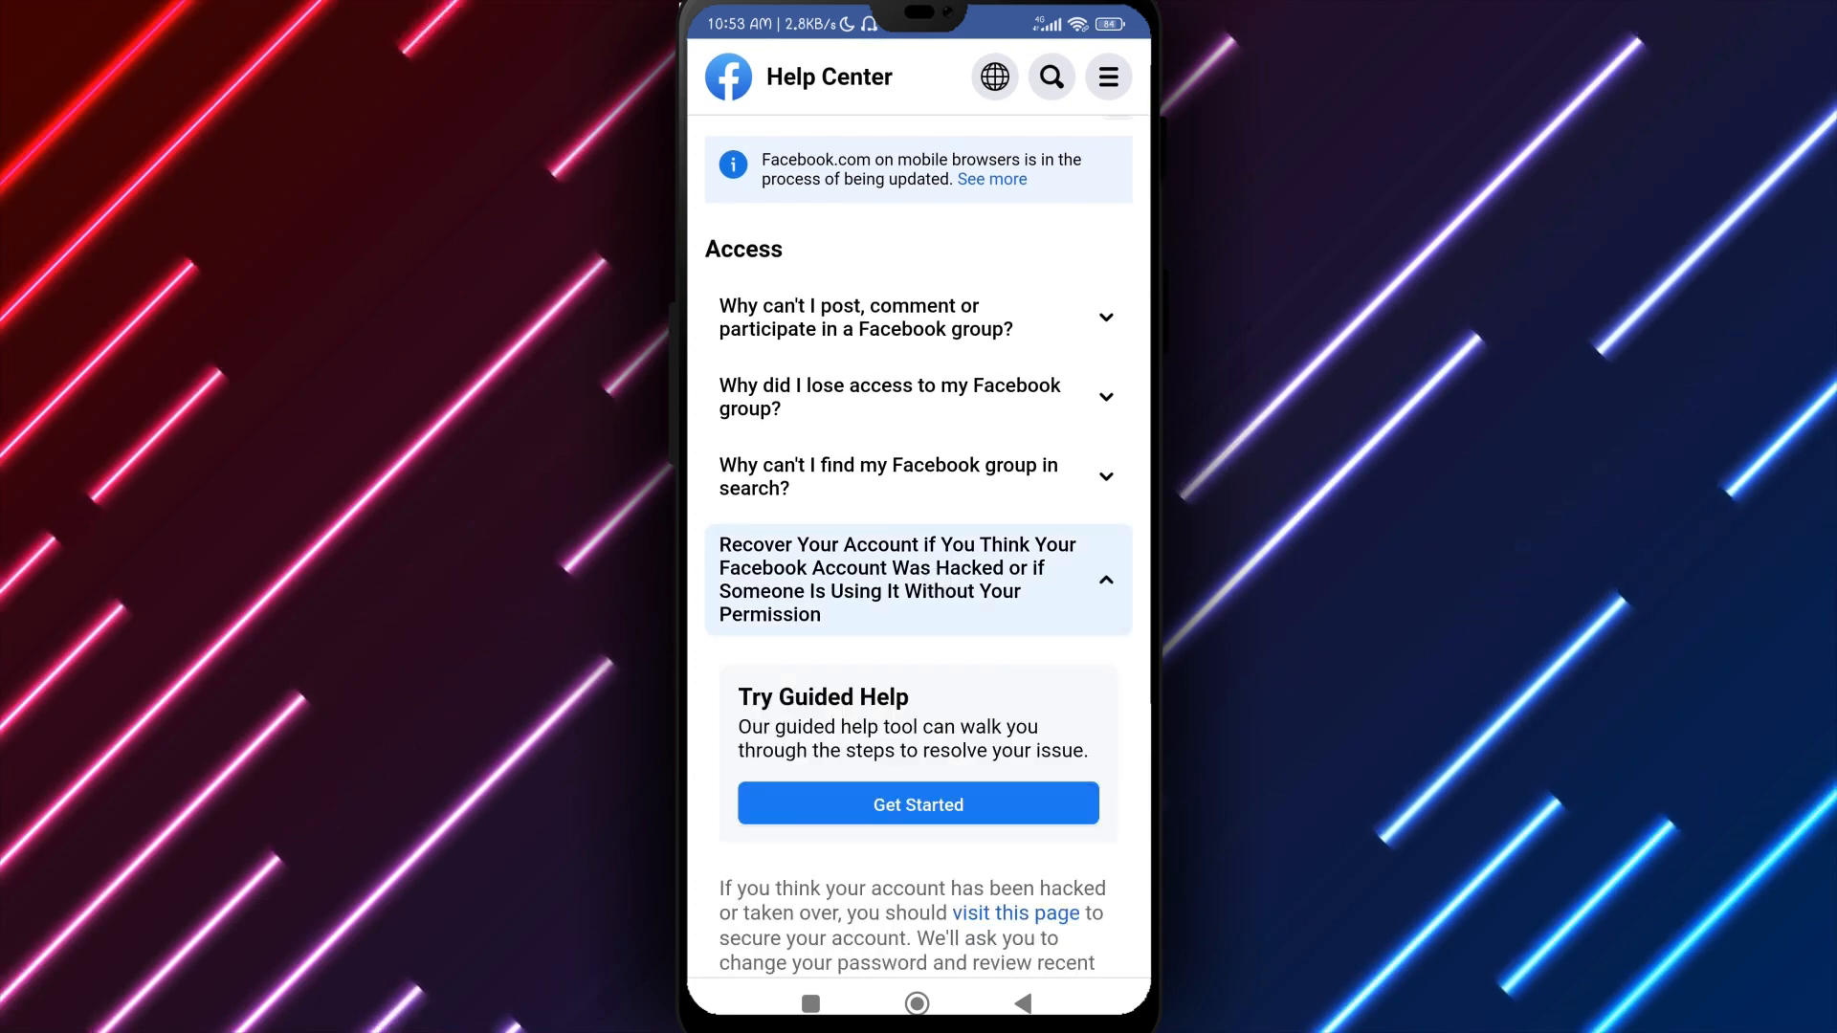
{"action": "scroll", "scroll_direction": "down", "scroll_amount": 3}
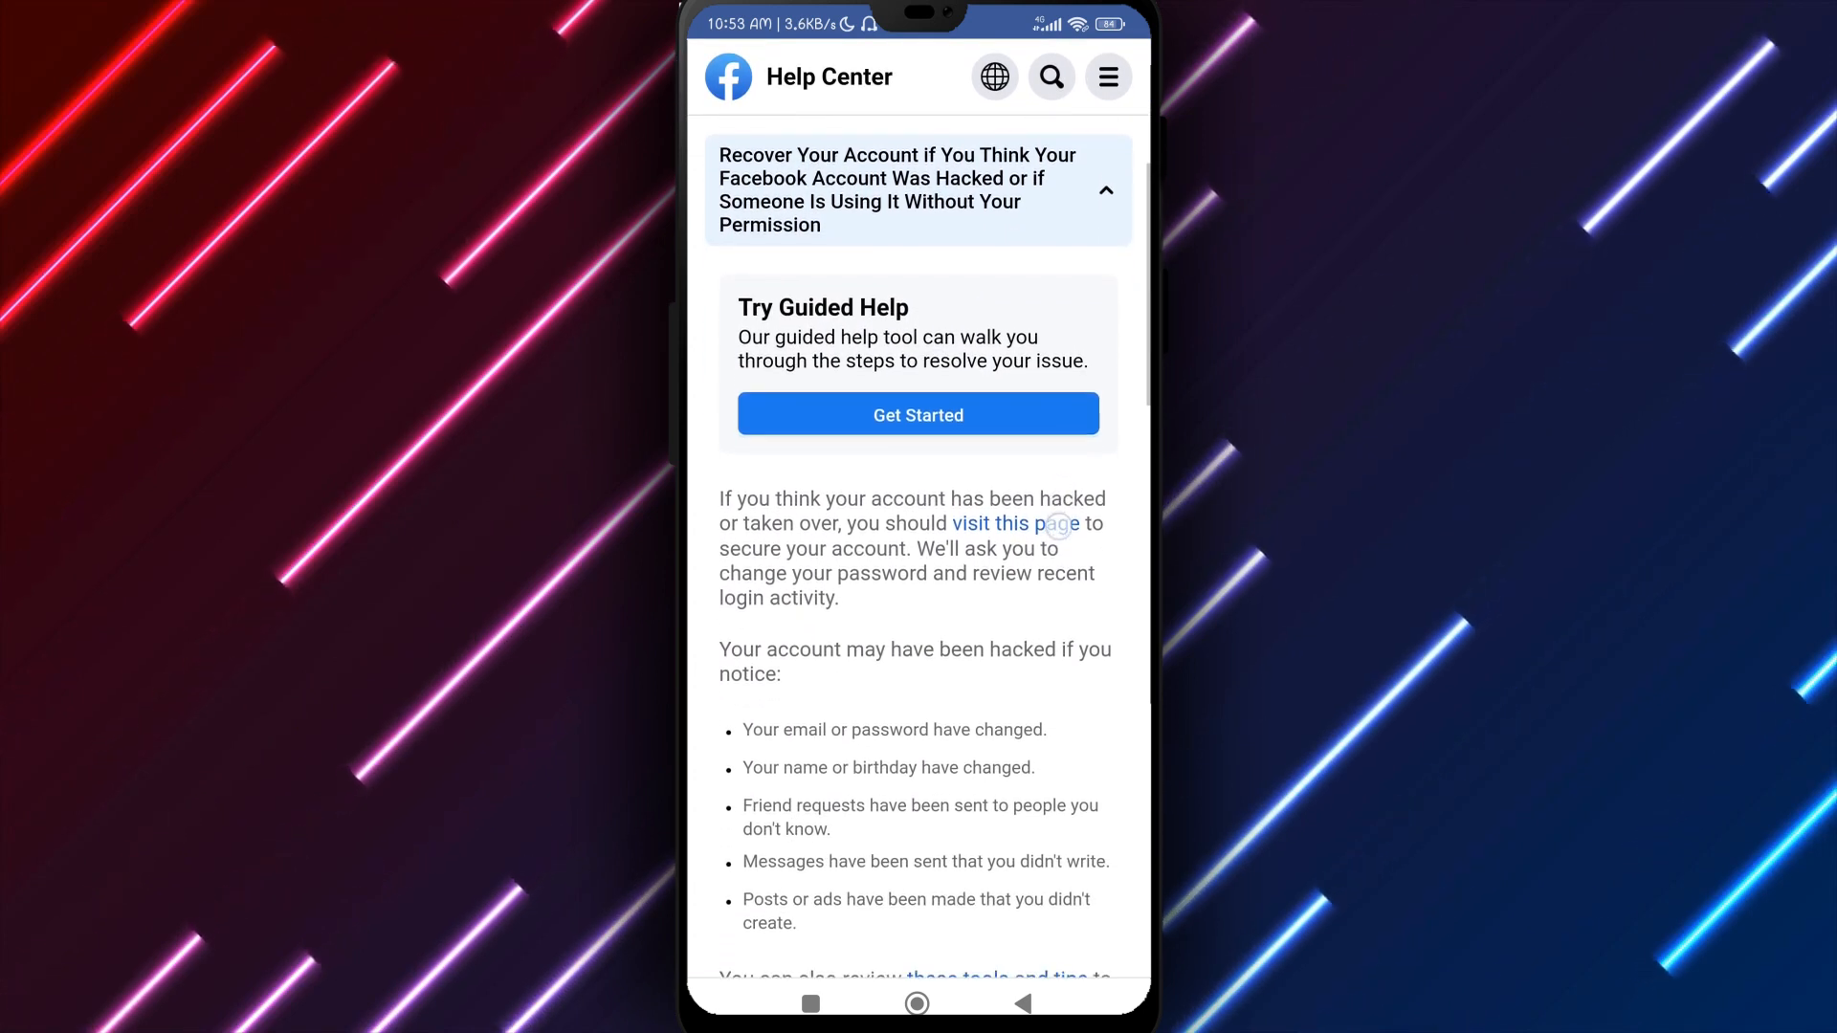
{"action": "scroll", "scroll_direction": "down", "scroll_amount": 3}
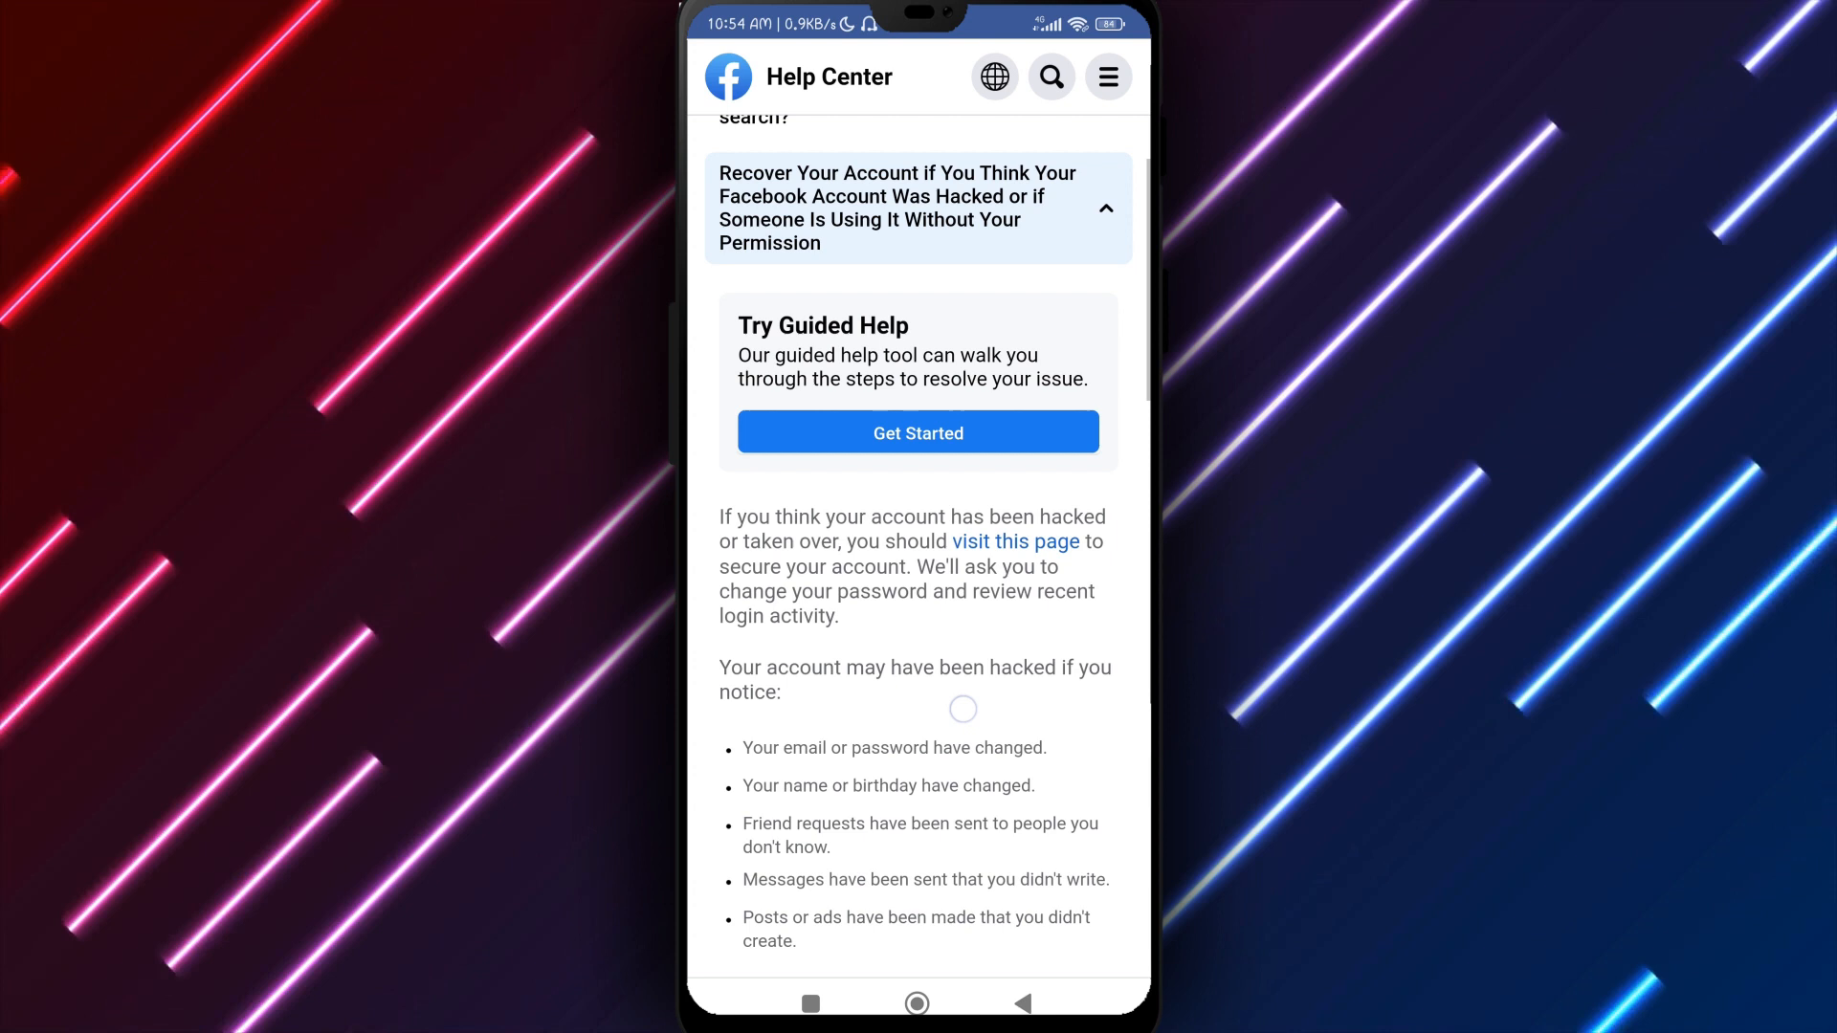
{"action": "scroll", "scroll_direction": "down", "scroll_amount": 3}
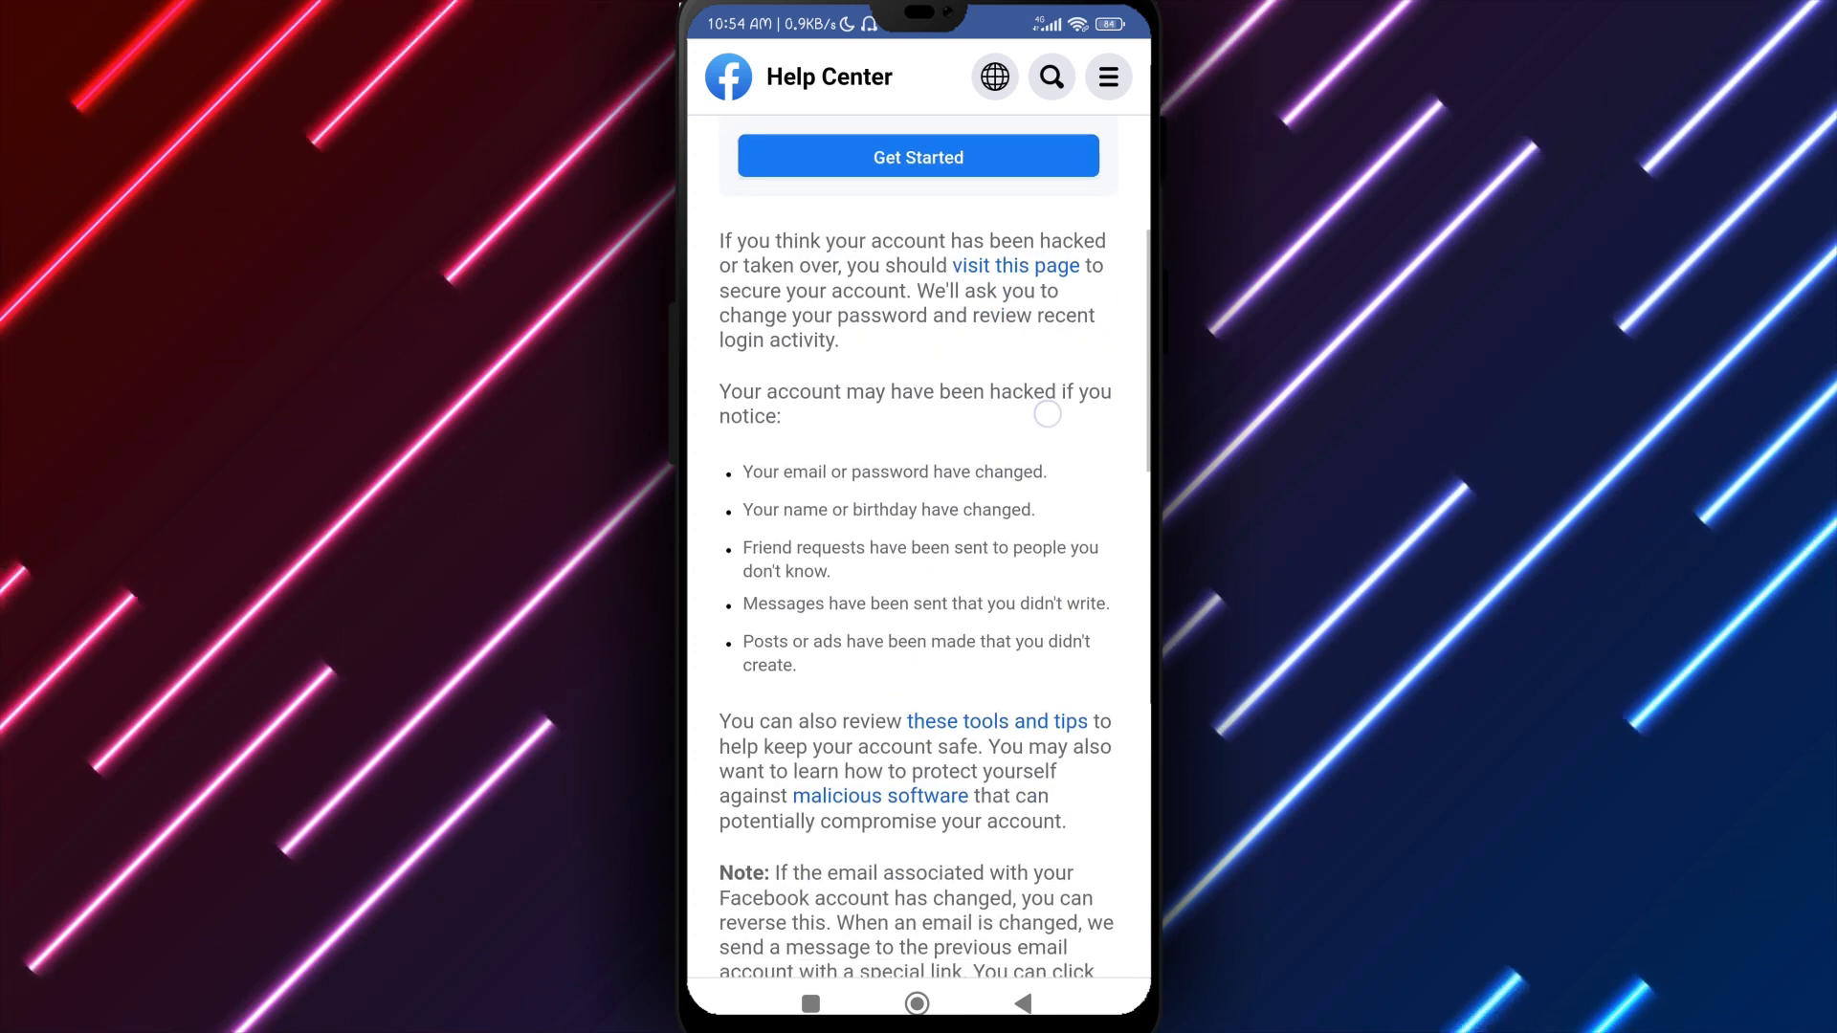
{"action": "scroll", "scroll_direction": "down", "scroll_amount": 3}
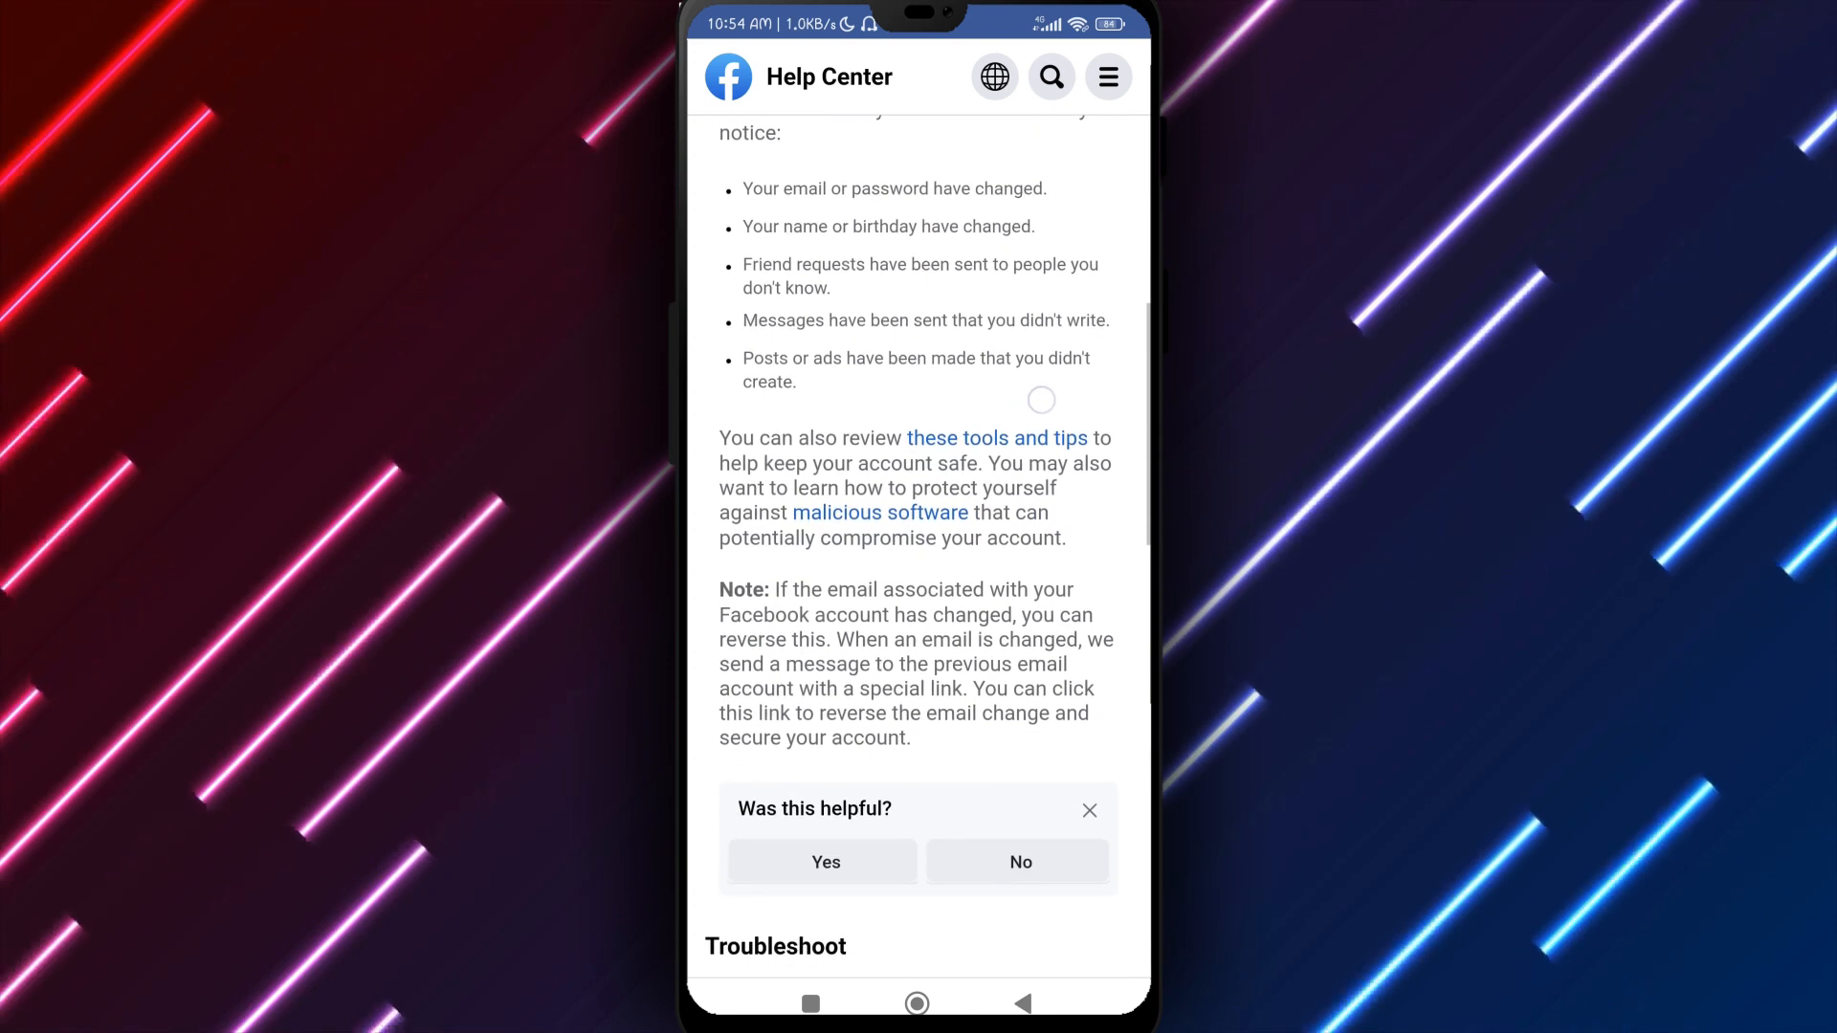